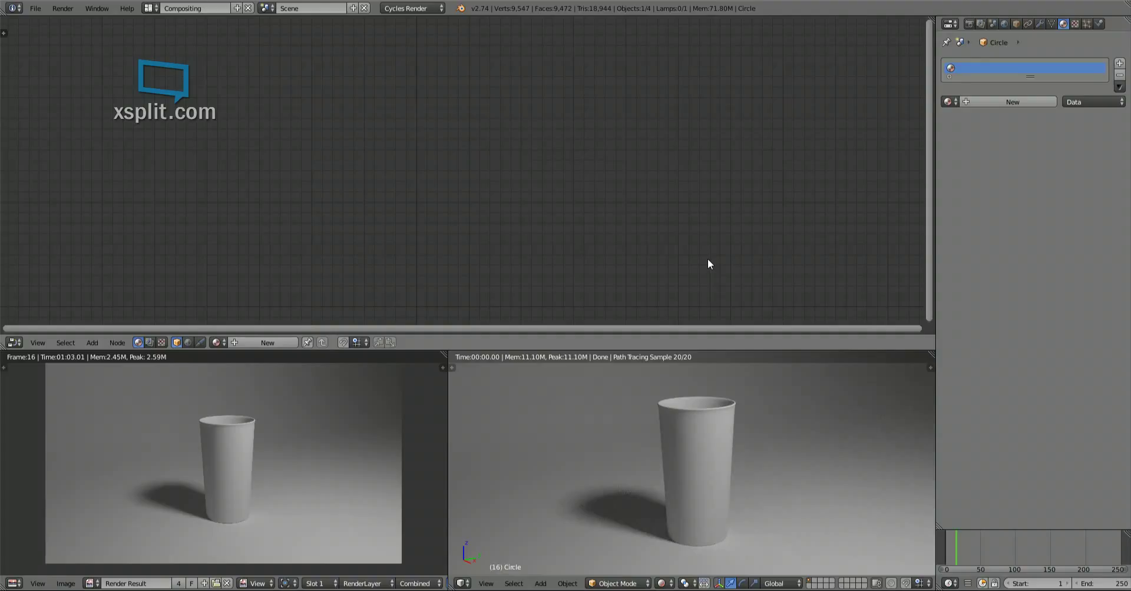
pyautogui.moveTo(744, 411)
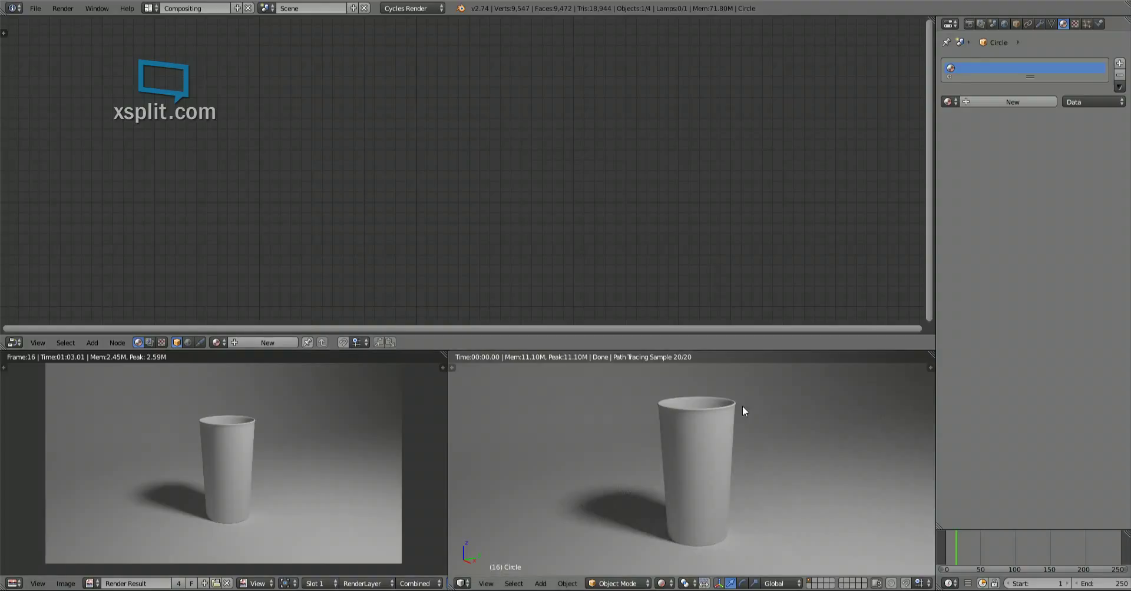
pyautogui.moveTo(695, 395)
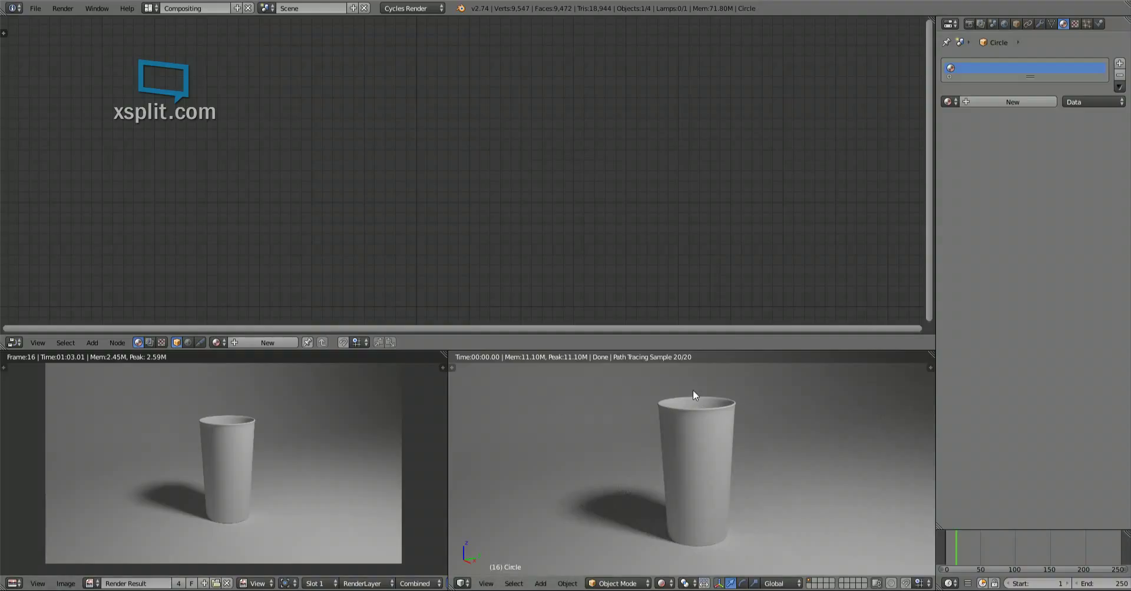
pyautogui.moveTo(647, 425)
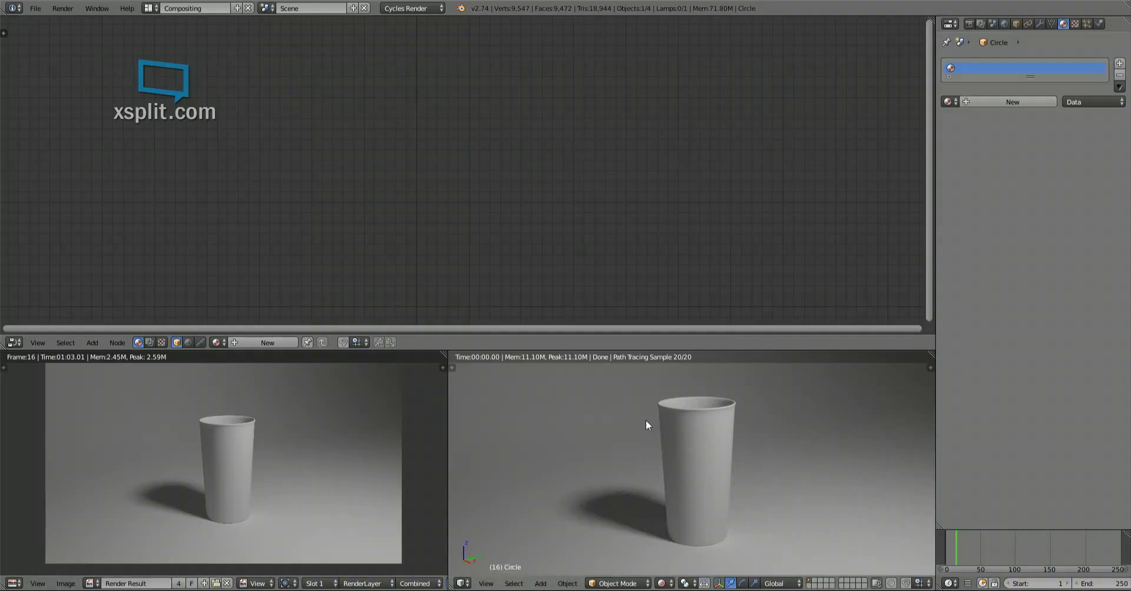
pyautogui.moveTo(648, 524)
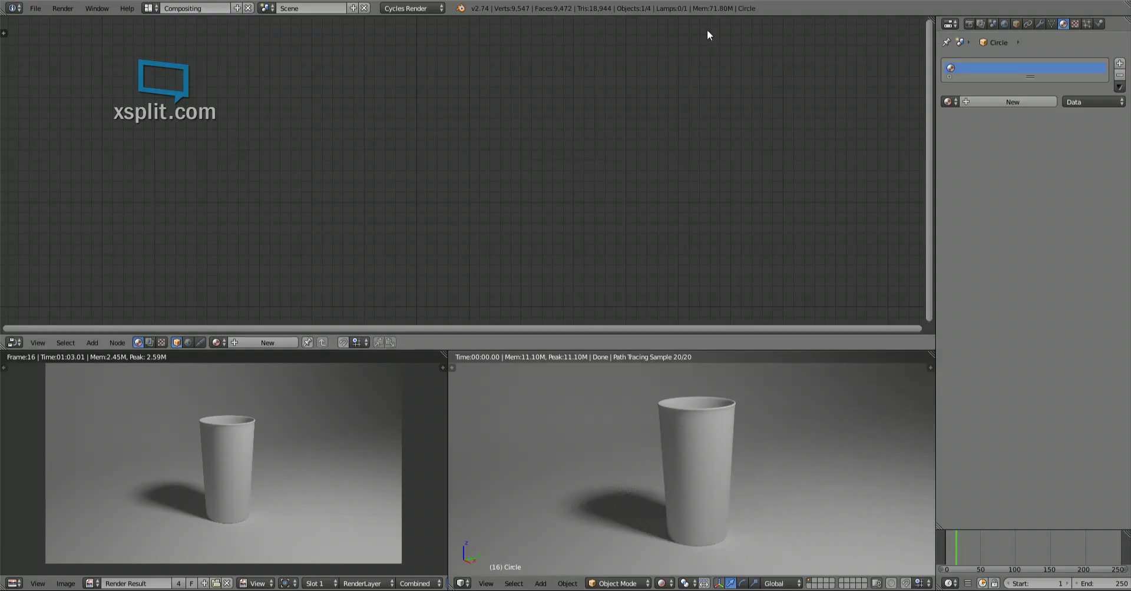
pyautogui.moveTo(260, 346)
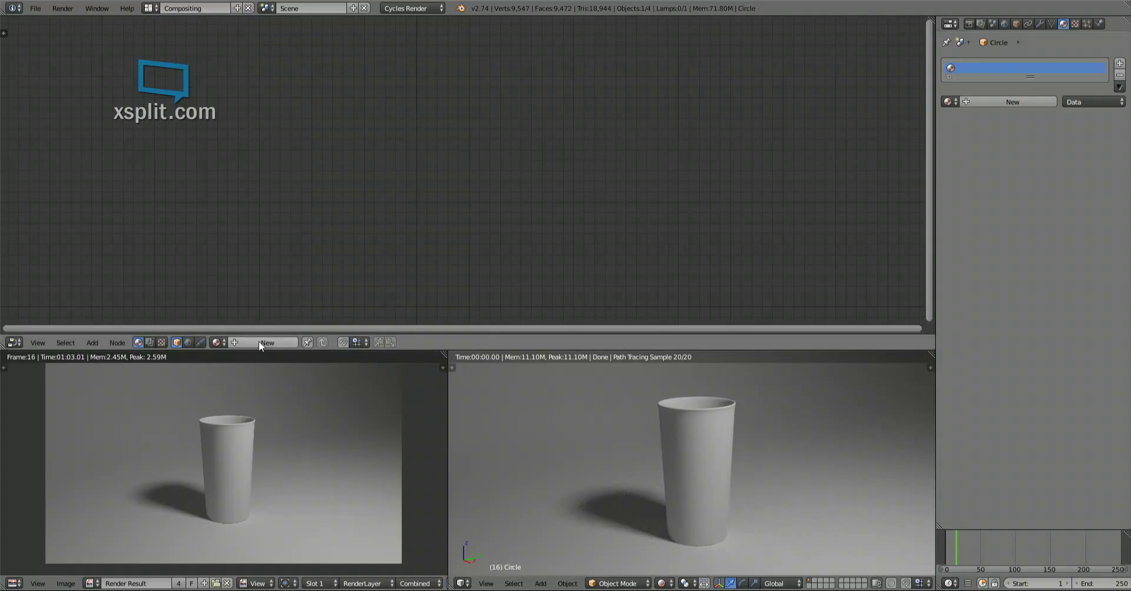
# Create a material named 'glass' with Refraction BSDF, Glossy BSDF and Mix Shader nodes.
pyautogui.click(271, 343)
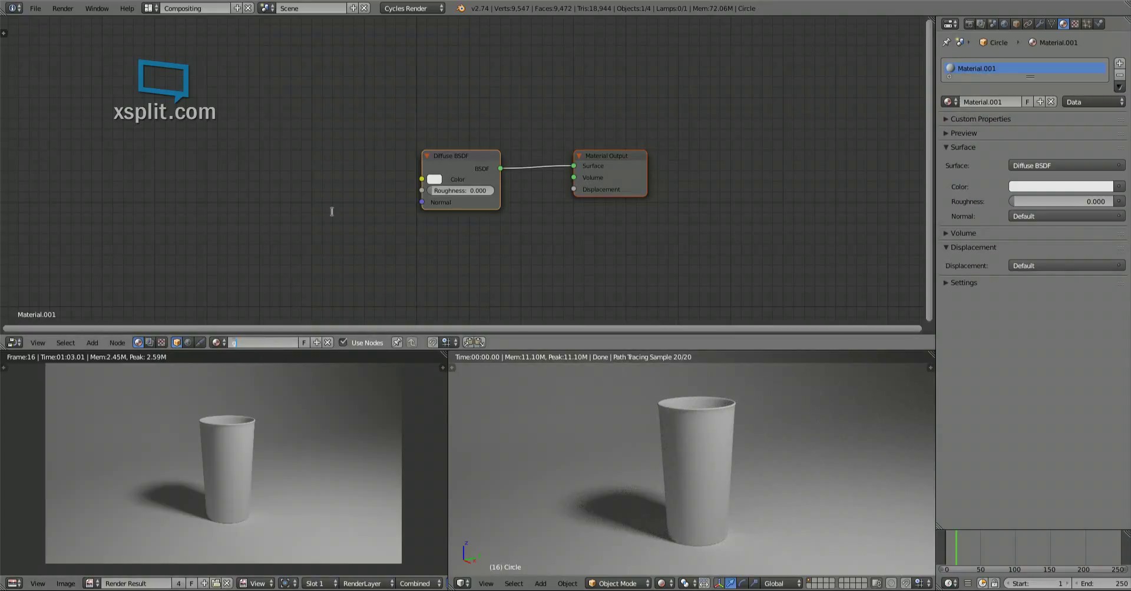
pyautogui.write('glass')
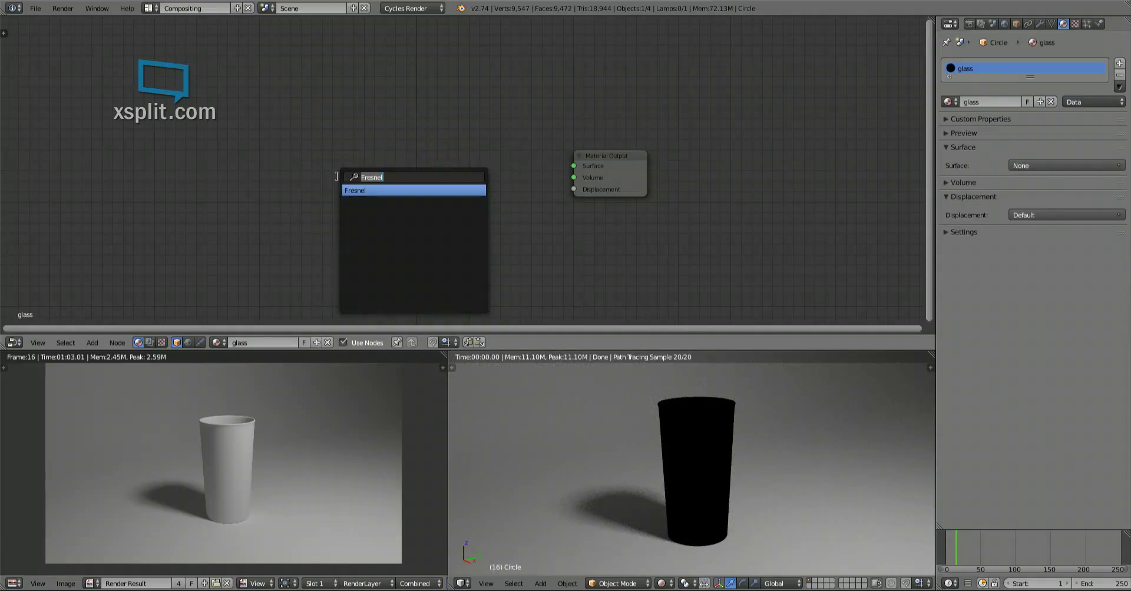
pyautogui.write('refra')
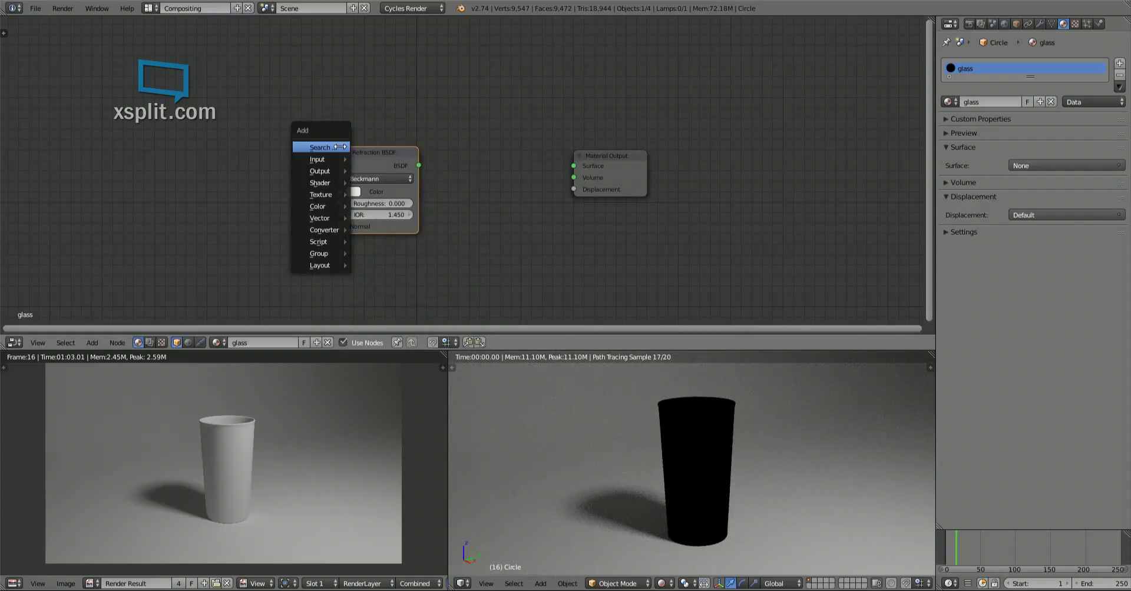
pyautogui.click(319, 147)
pyautogui.write('Glossy BSDF')
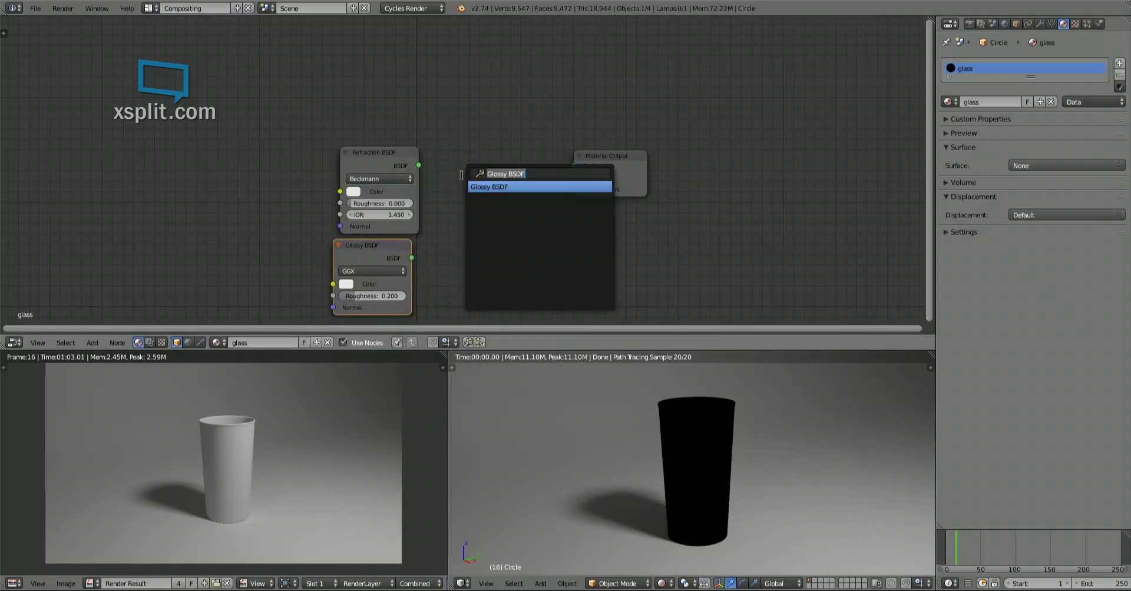
pyautogui.click(489, 186)
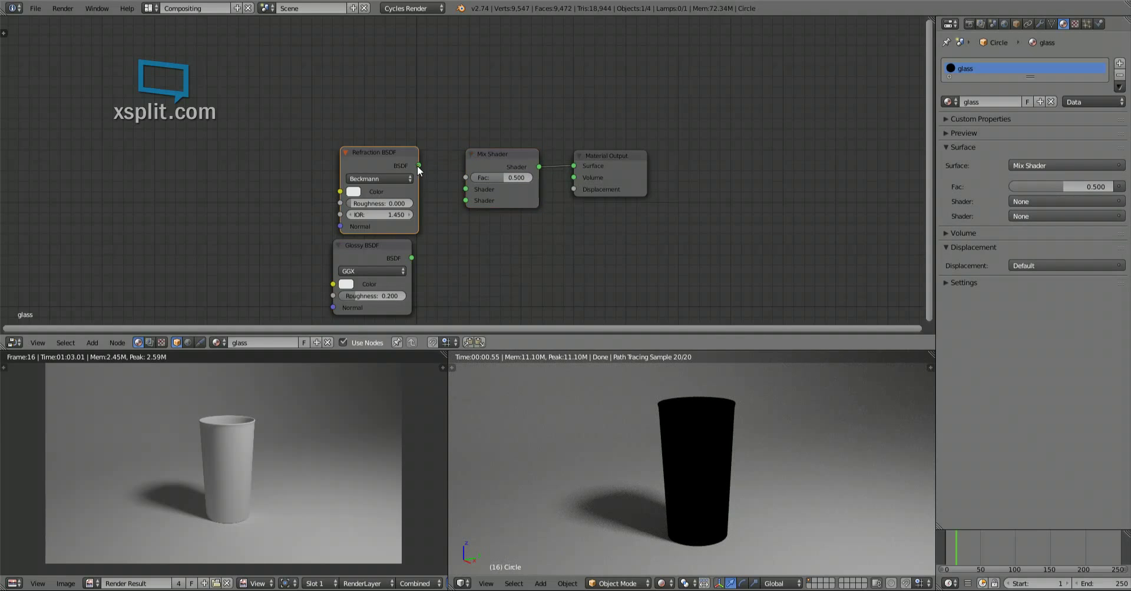
# Connect the Refraction BSDF and Glossy BSDF outputs to the Mix Shader's two shader inputs.
pyautogui.moveTo(418, 165); pyautogui.dragTo(469, 190)
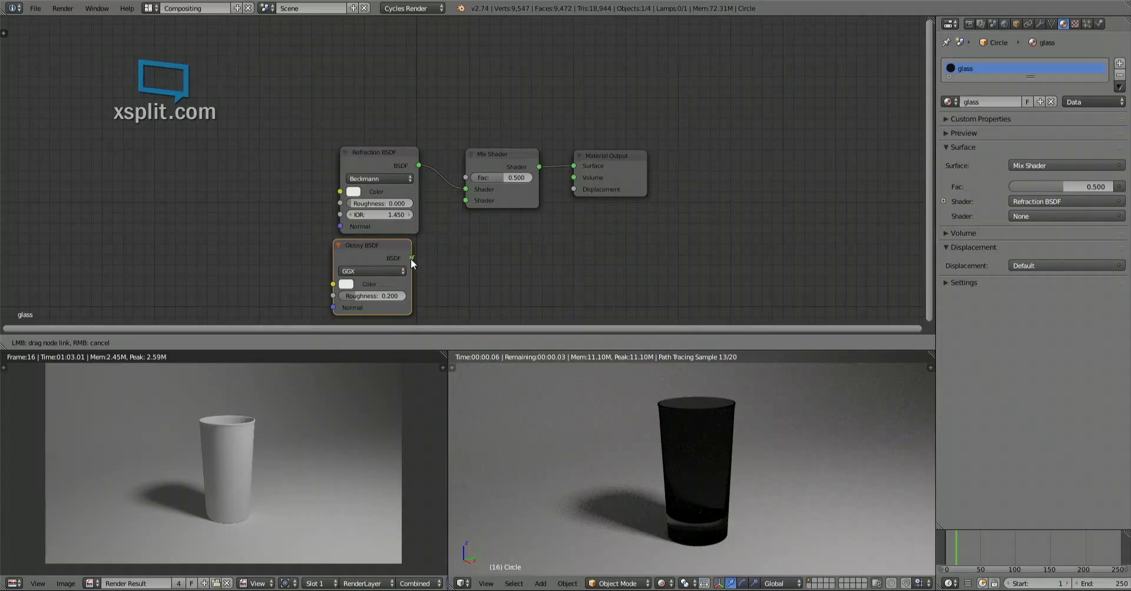
pyautogui.moveTo(411, 258); pyautogui.dragTo(465, 200)
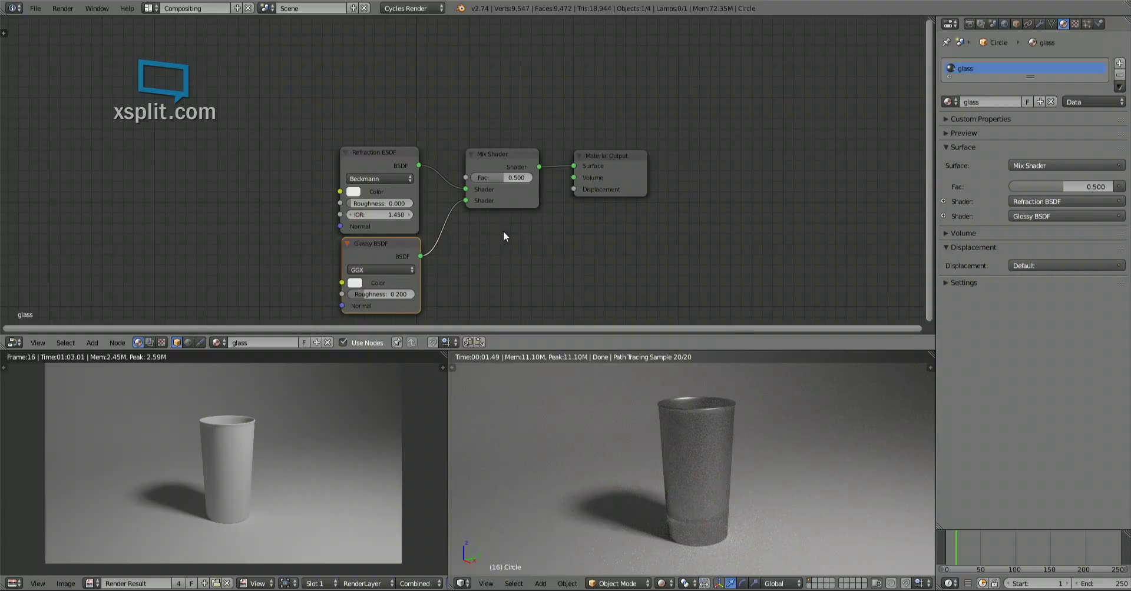
pyautogui.moveTo(718, 471)
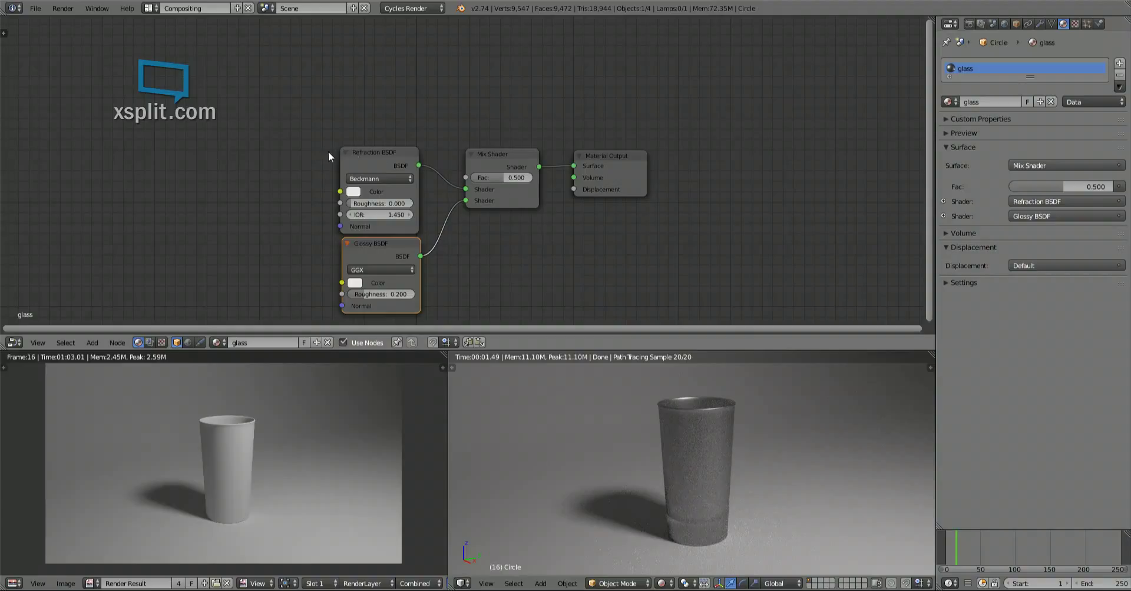
pyautogui.click(378, 153)
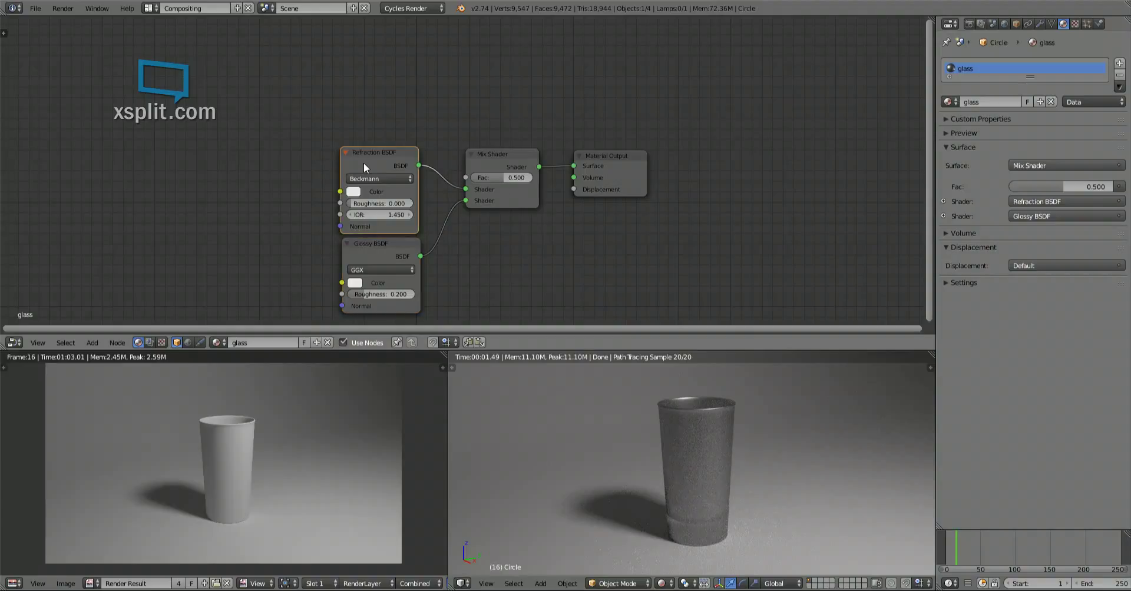
pyautogui.click(370, 243)
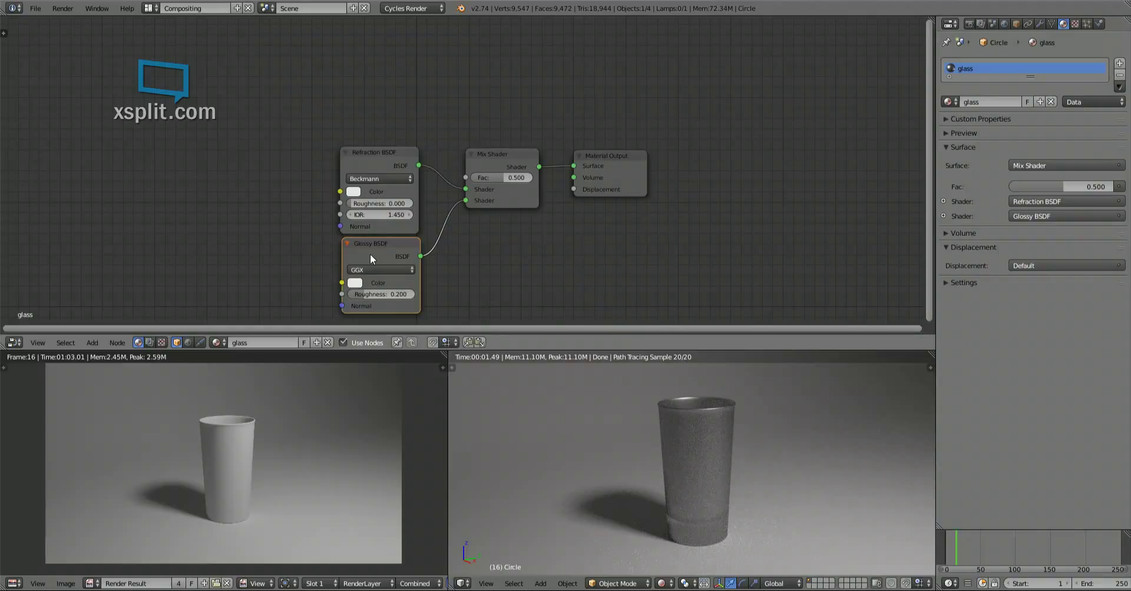
pyautogui.moveTo(420, 225)
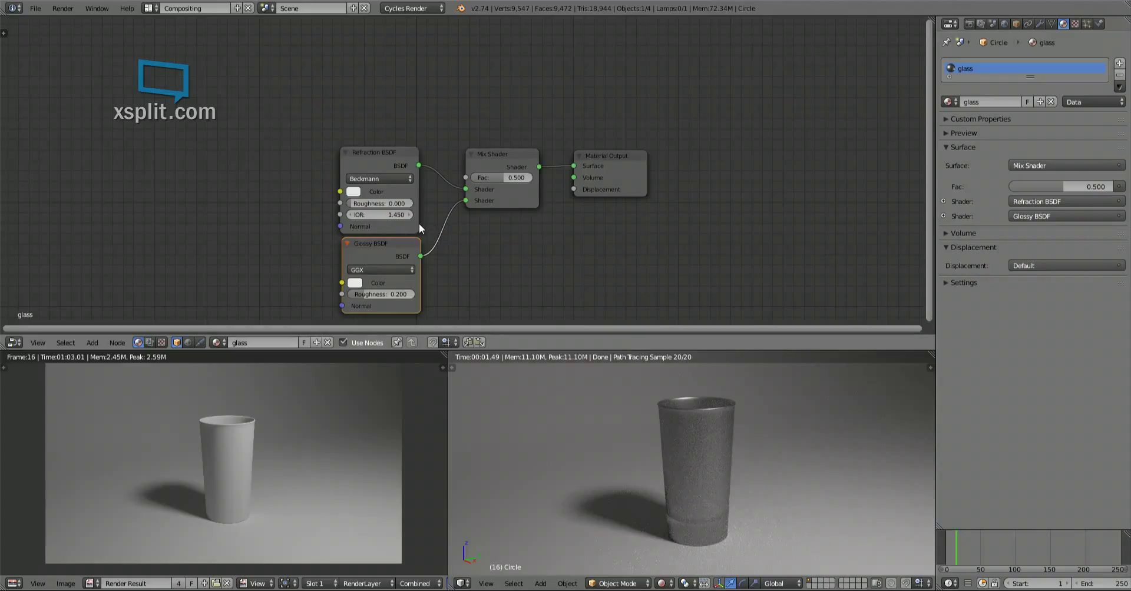
pyautogui.moveTo(383, 60)
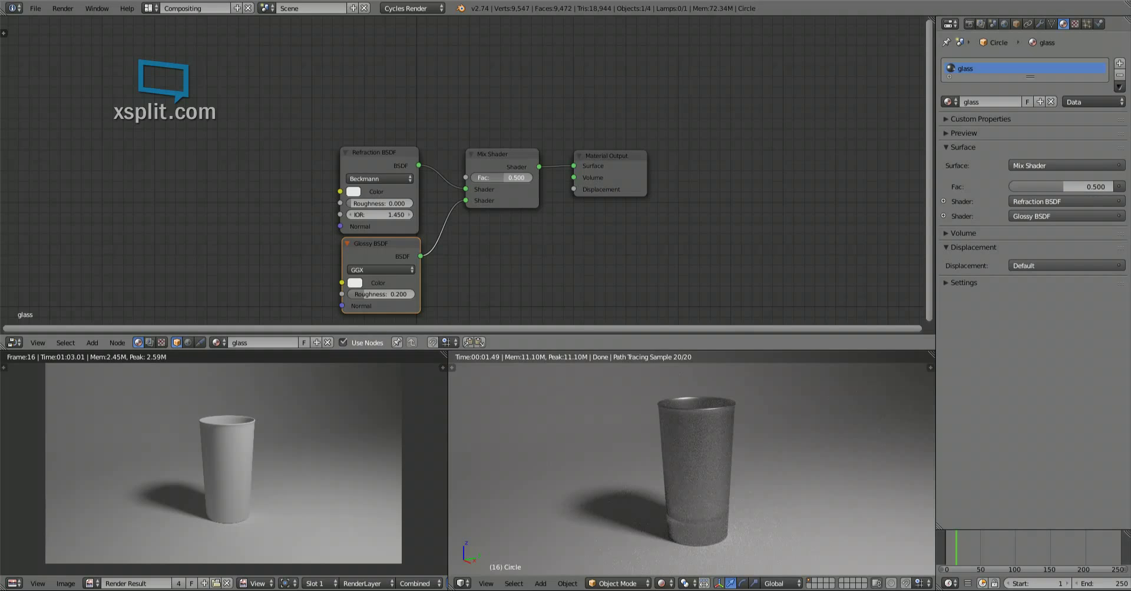
# Test low Mix Shader factor values, settling the factor near 0.491.
pyautogui.moveTo(512, 178); pyautogui.dragTo(483, 177)
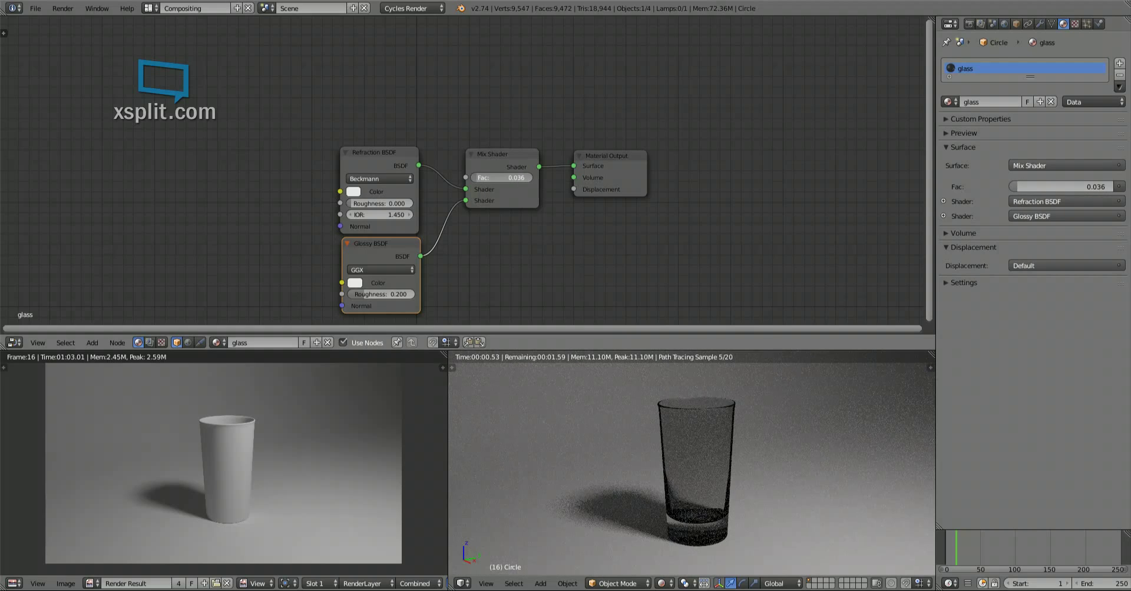
pyautogui.moveTo(501, 177); pyautogui.dragTo(511, 177)
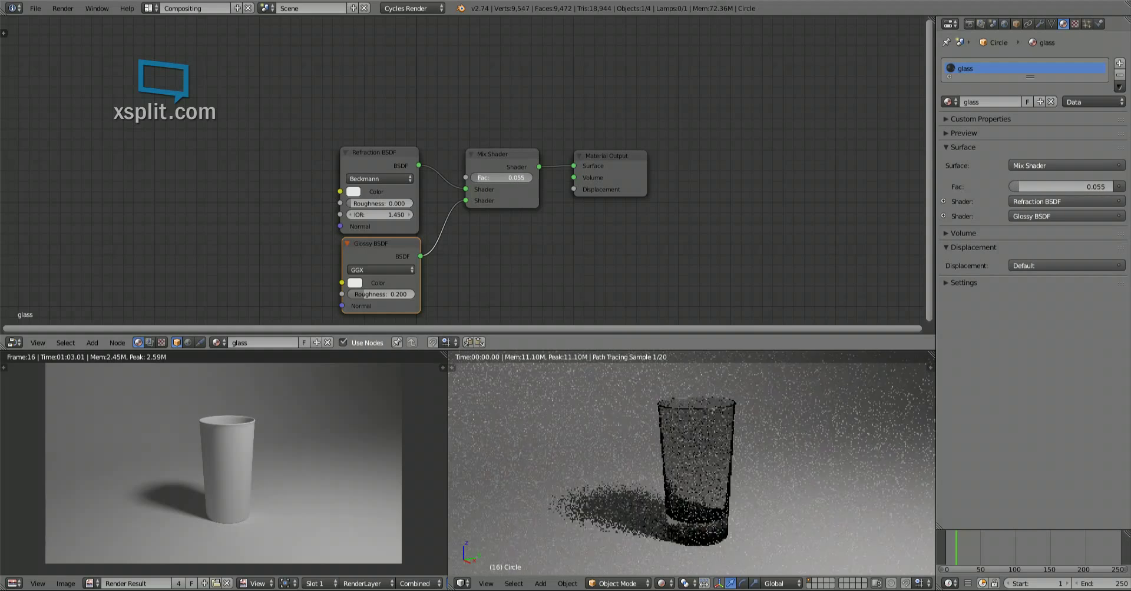
pyautogui.moveTo(501, 177); pyautogui.dragTo(519, 178)
pyautogui.write('fres')
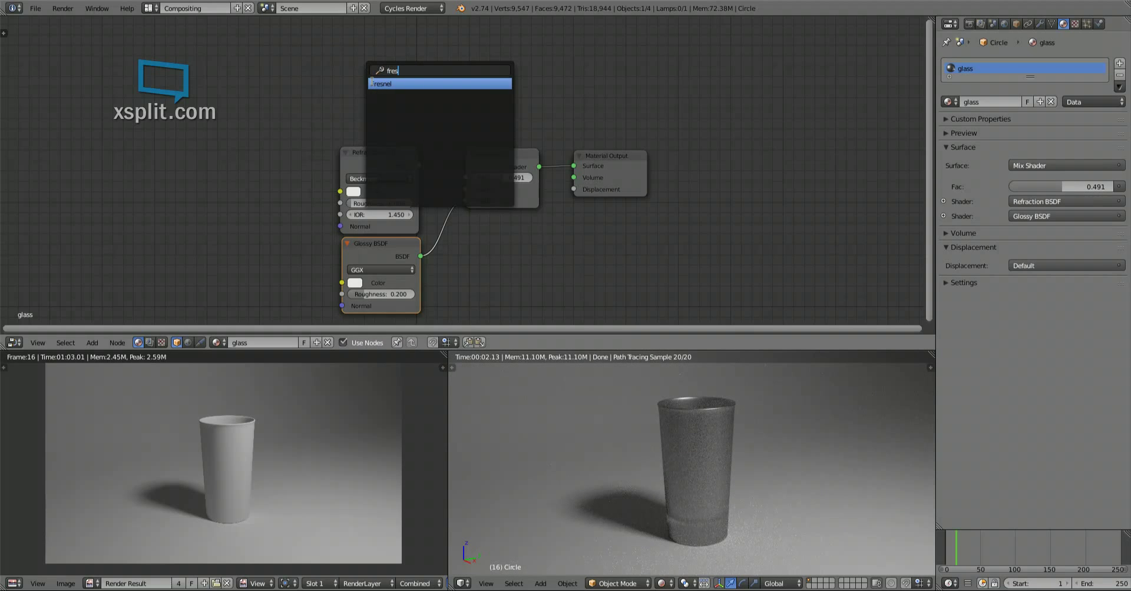
# Add a Fresnel node with IOR 1.45 and wire its Fac output into the Mix Shader factor.
pyautogui.click(378, 84)
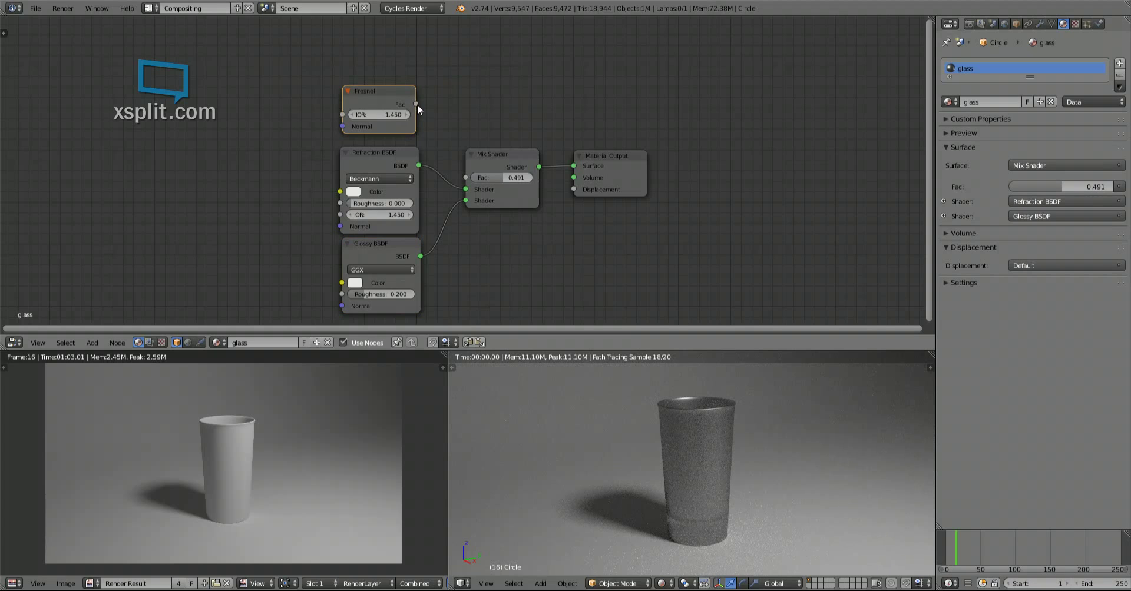
pyautogui.moveTo(417, 104); pyautogui.dragTo(465, 177)
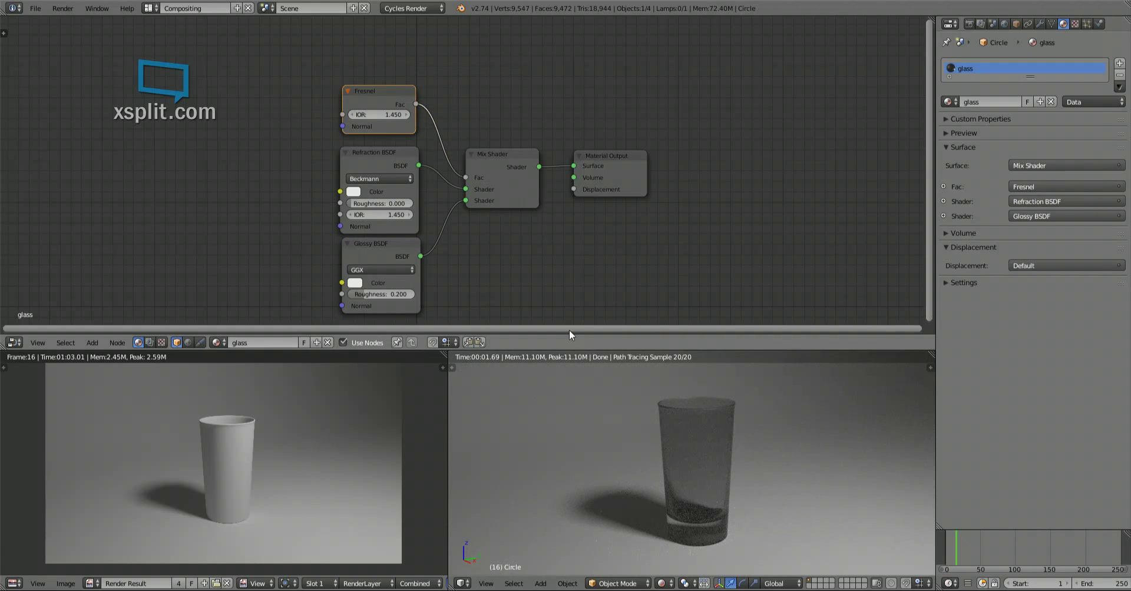
pyautogui.moveTo(441, 130)
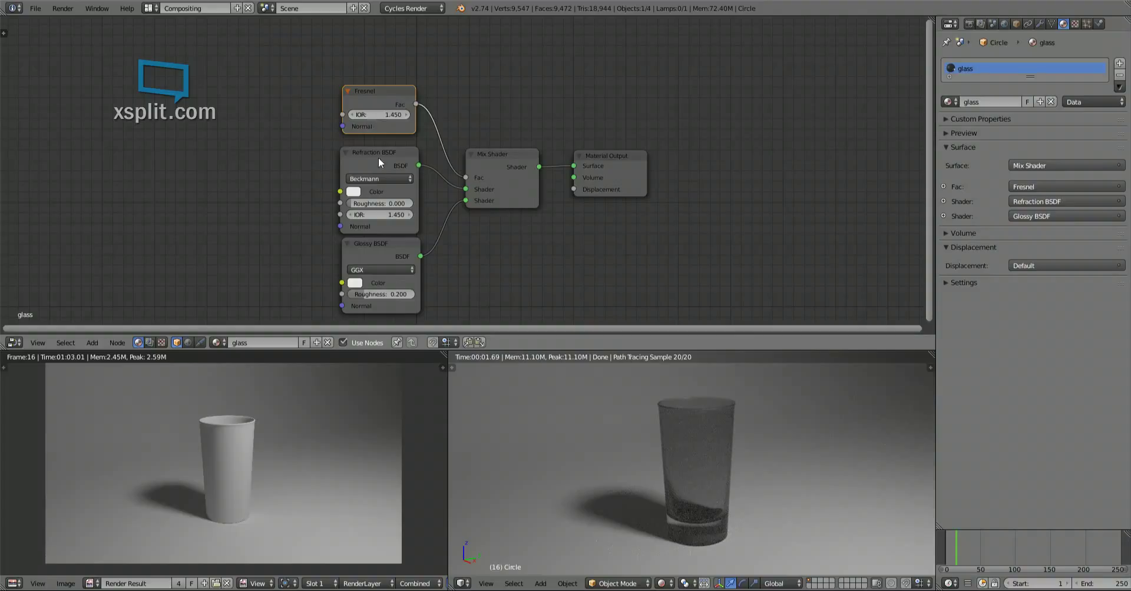
pyautogui.moveTo(705, 429)
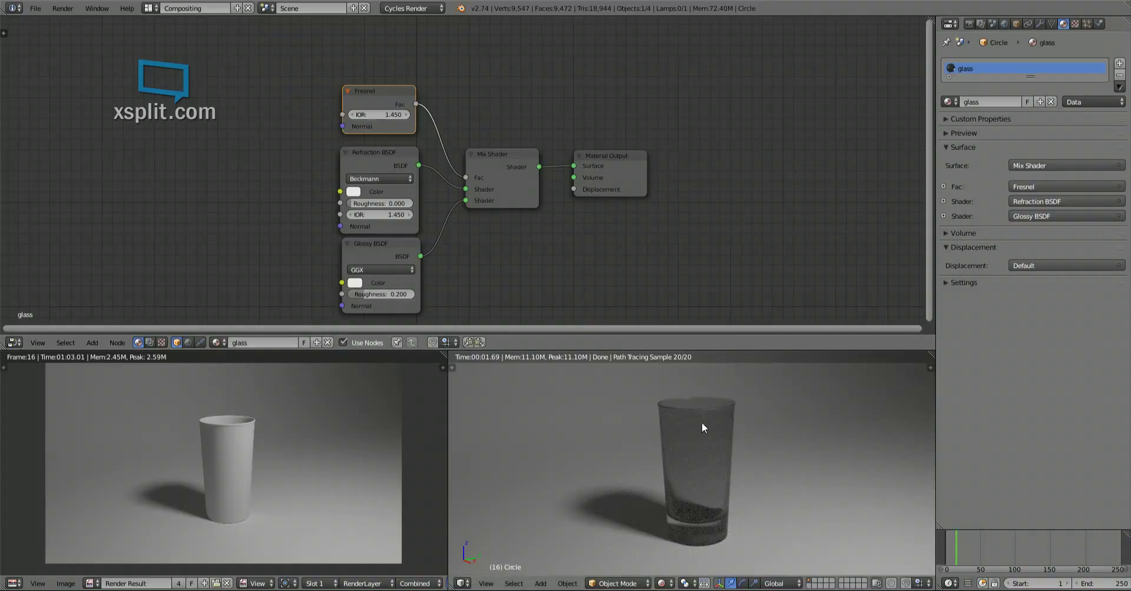
pyautogui.moveTo(820, 431)
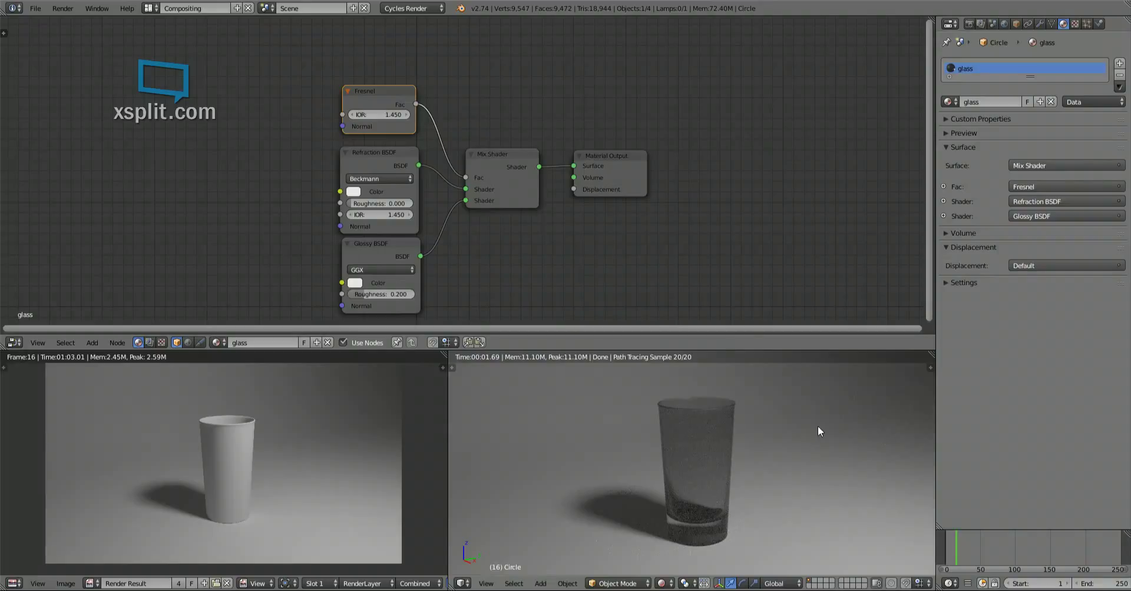
pyautogui.moveTo(808, 464)
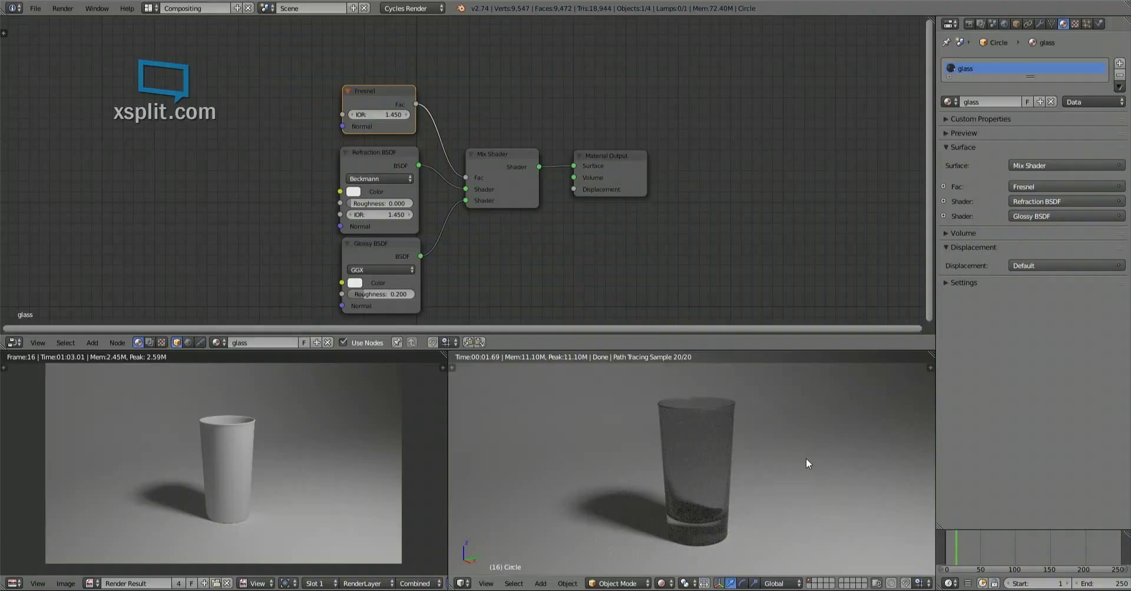
pyautogui.moveTo(724, 447)
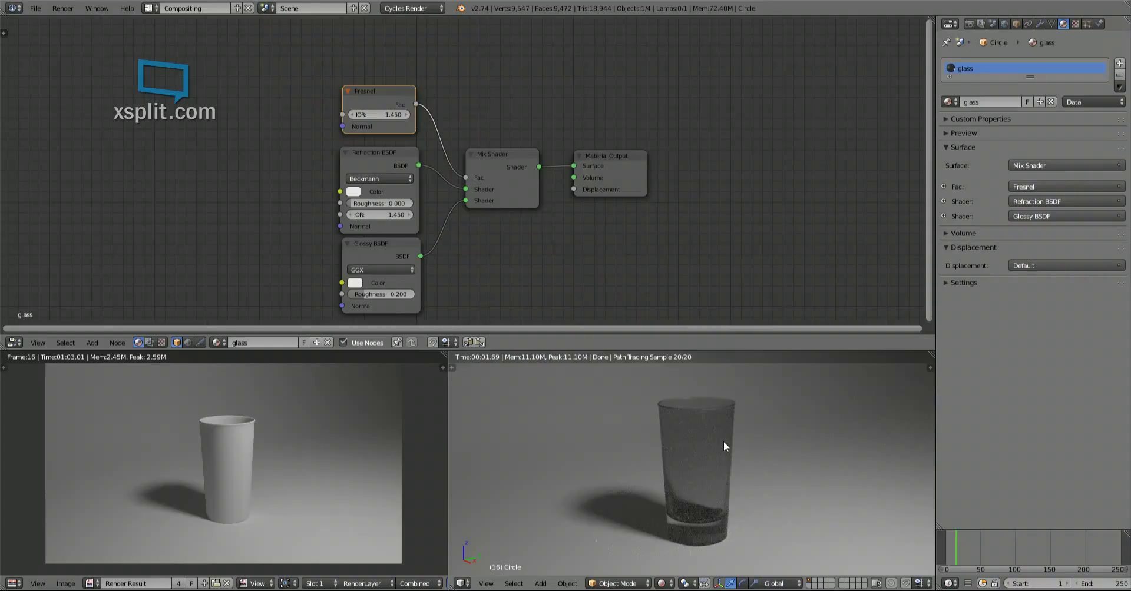
pyautogui.moveTo(494, 186)
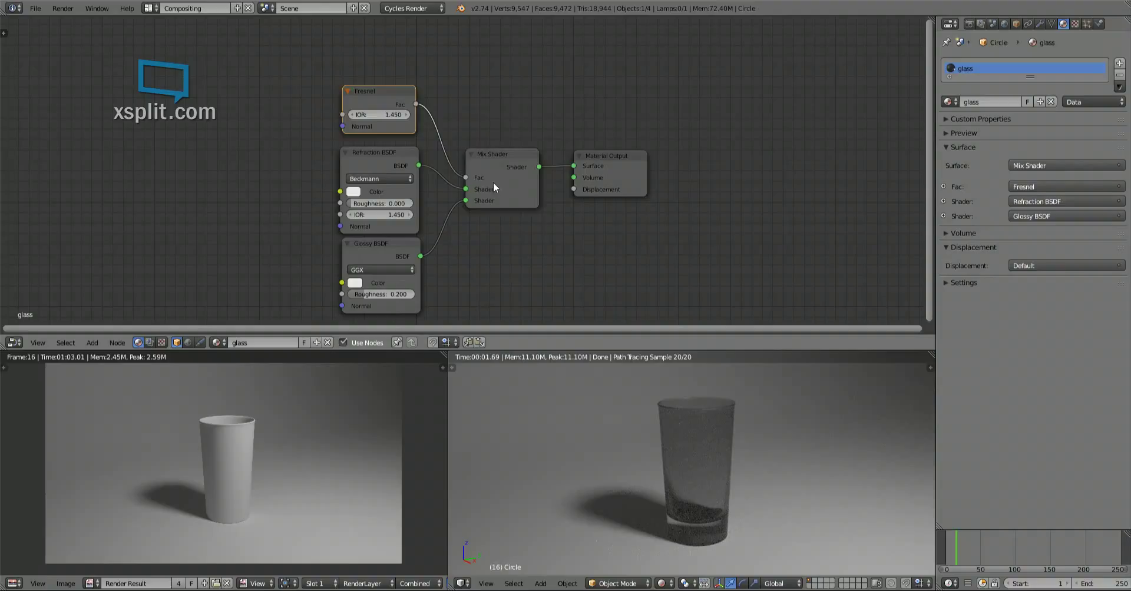
pyautogui.click(500, 155)
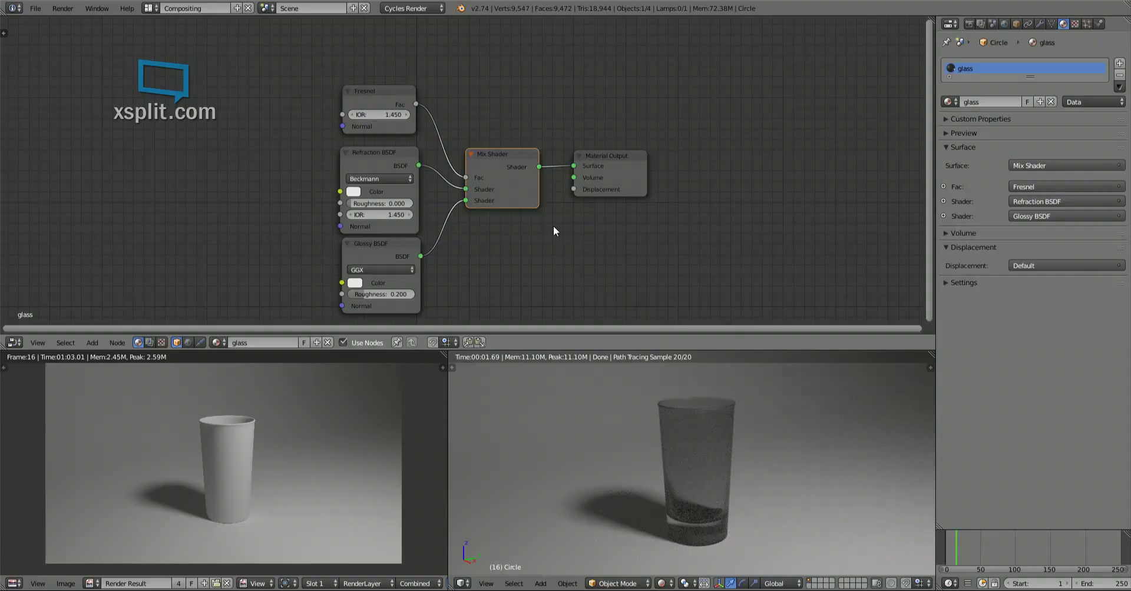
pyautogui.moveTo(396, 130)
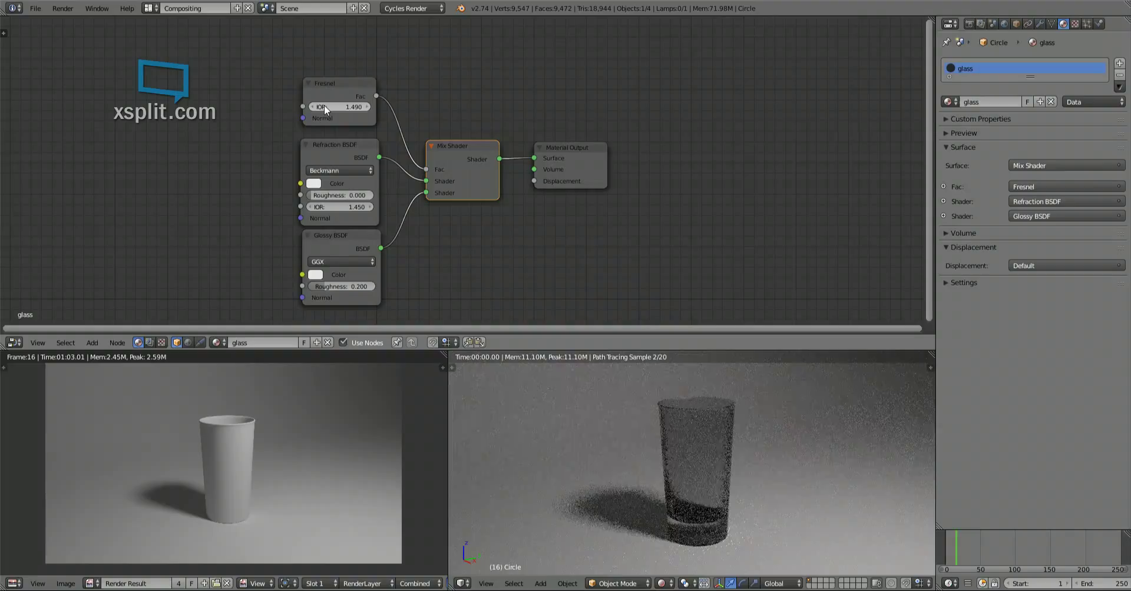
pyautogui.moveTo(500, 101)
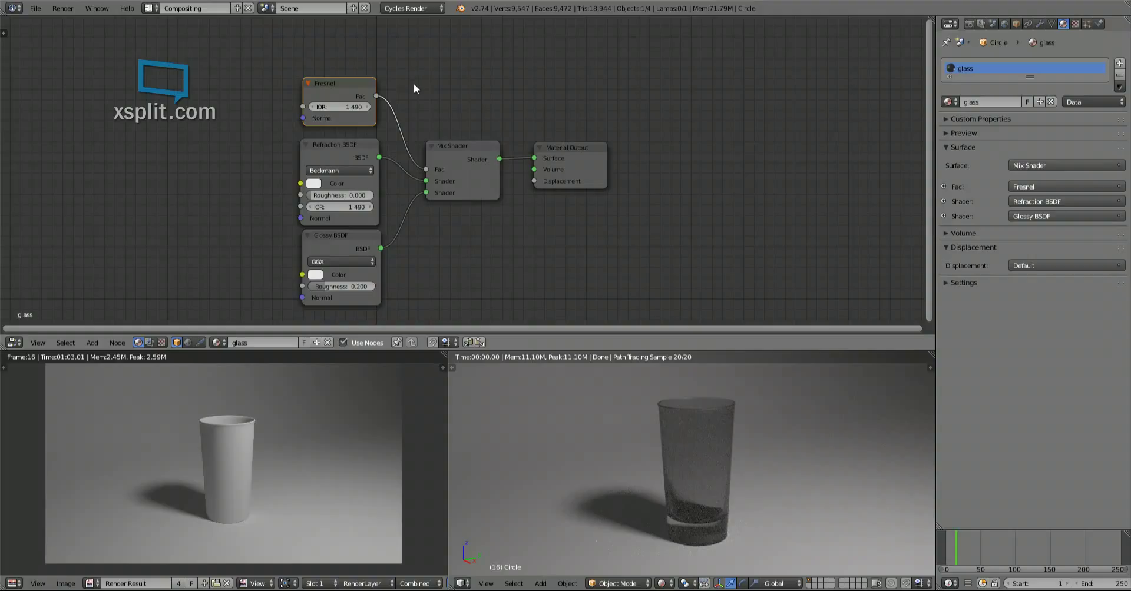
pyautogui.click(339, 146)
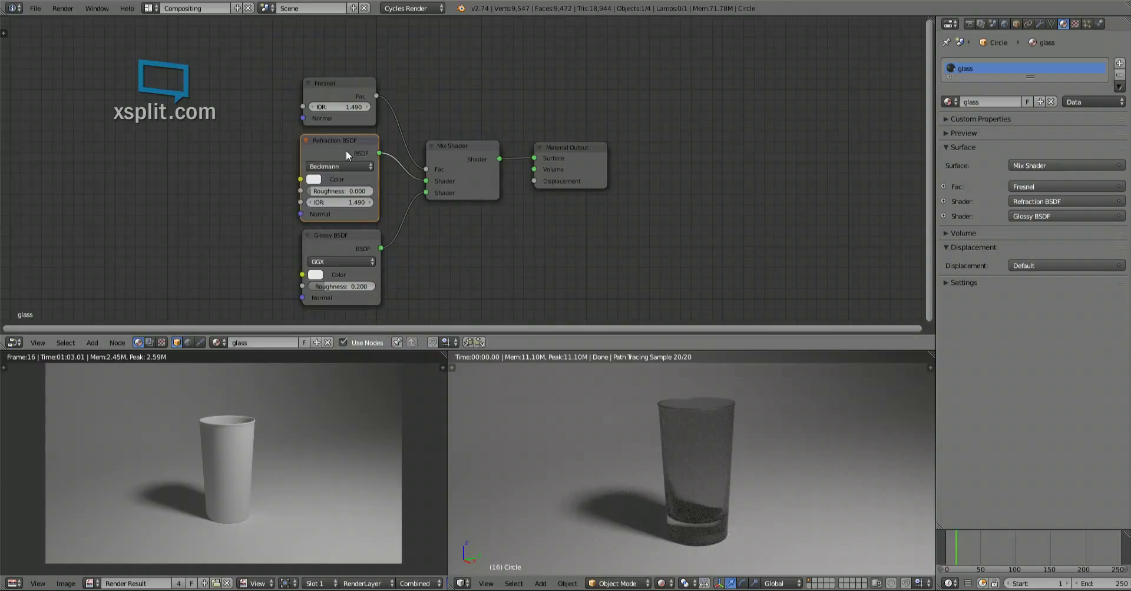
pyautogui.click(339, 166)
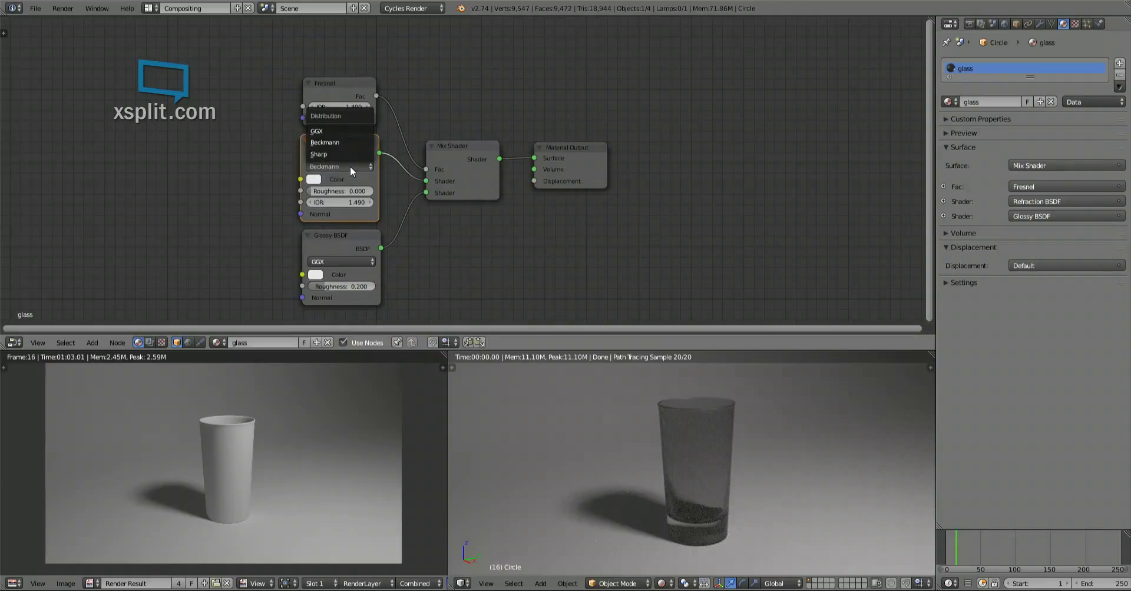
pyautogui.moveTo(358, 132)
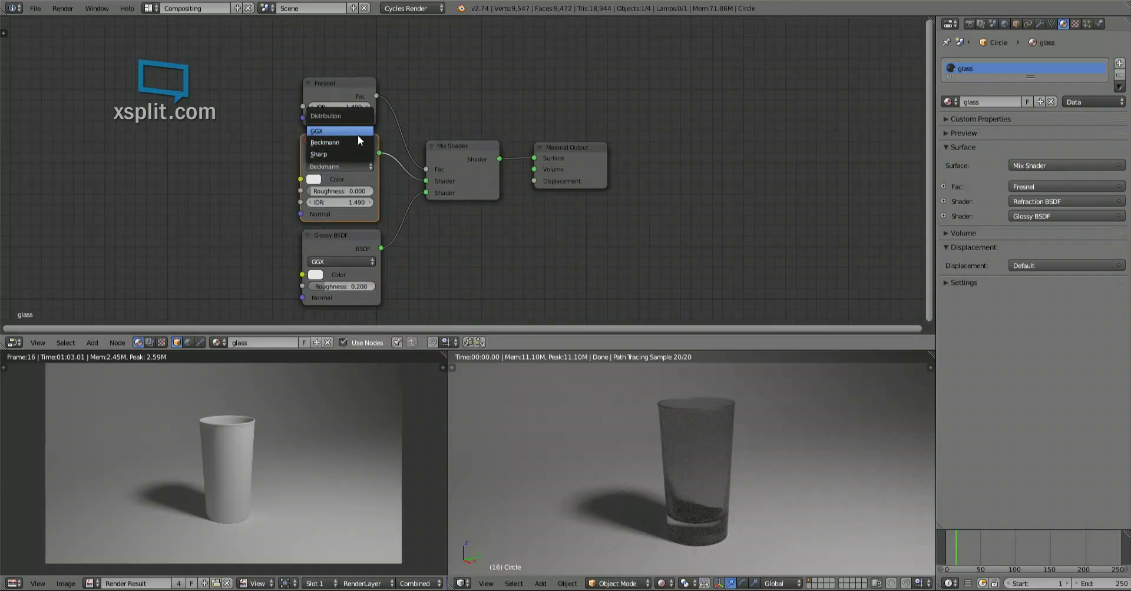
pyautogui.moveTo(357, 143)
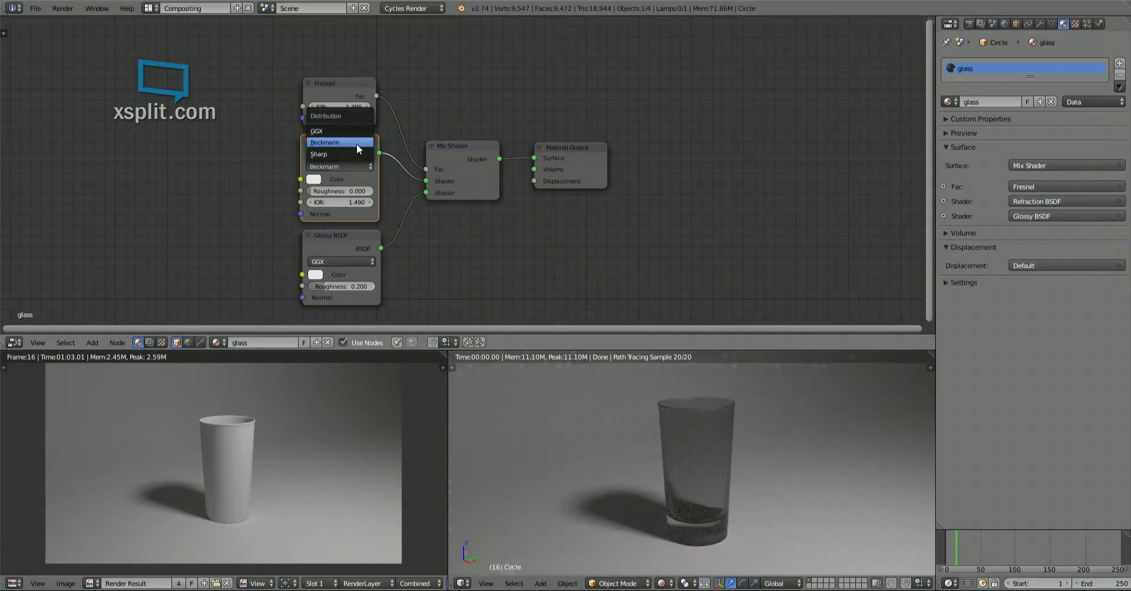
pyautogui.click(336, 142)
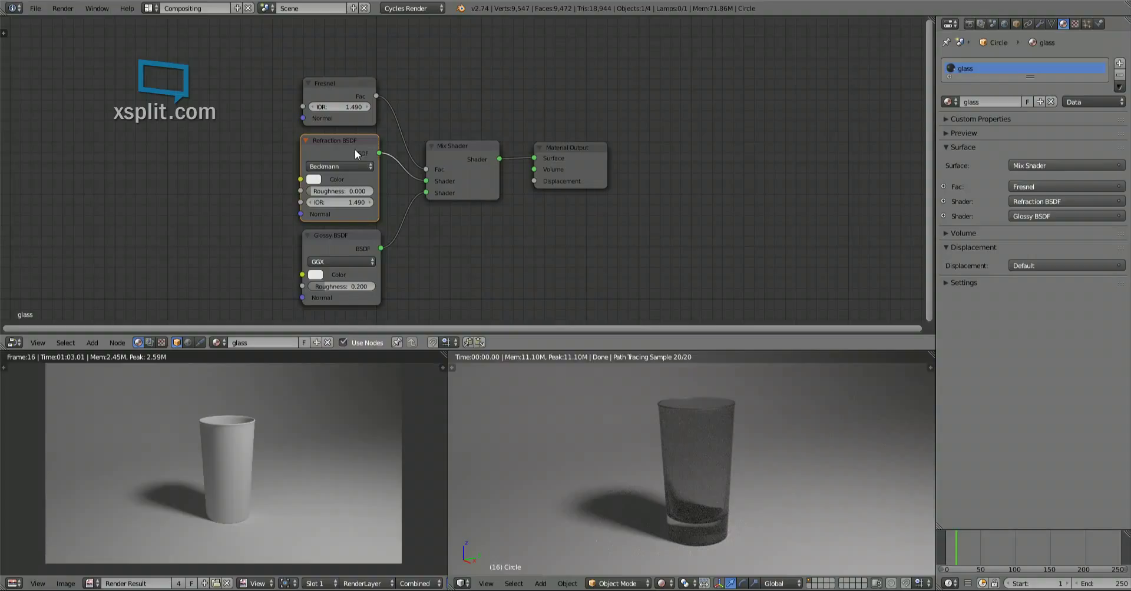
pyautogui.moveTo(351, 156)
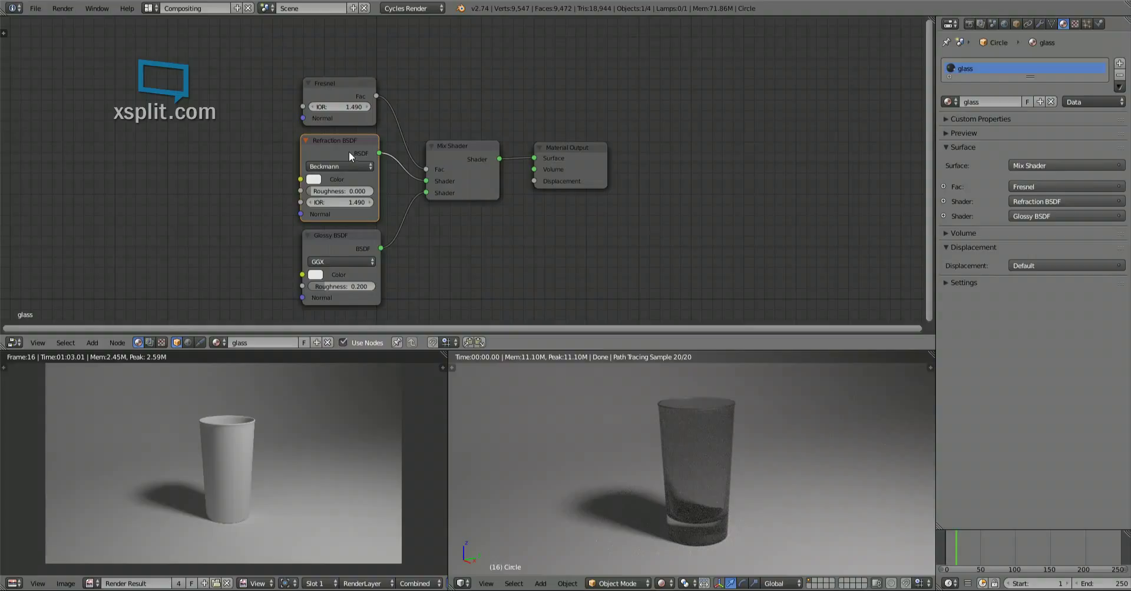
pyautogui.moveTo(341, 191)
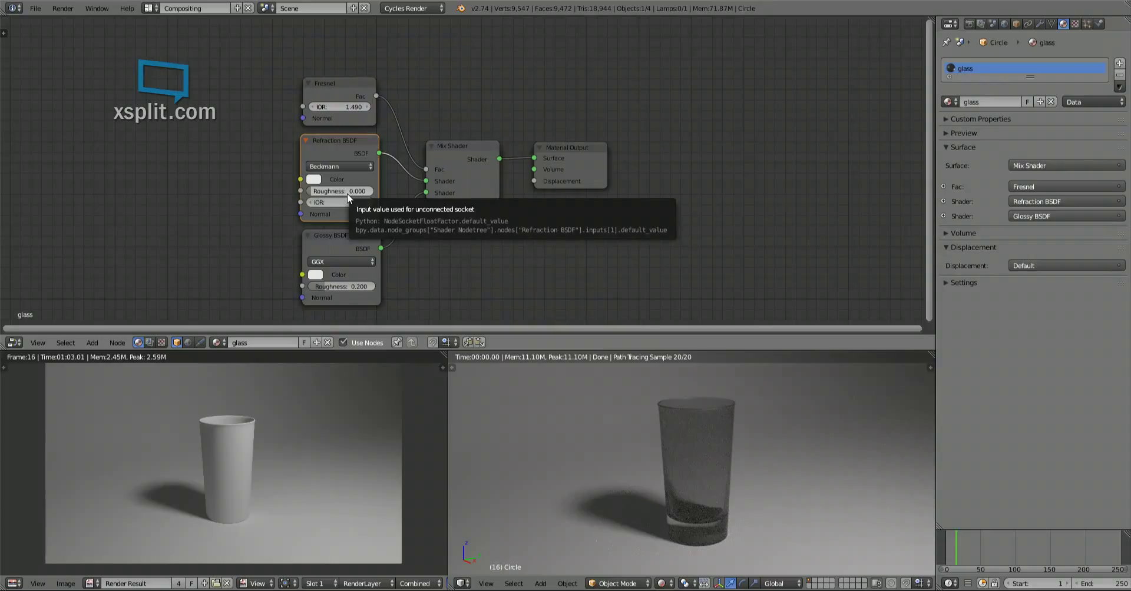
pyautogui.moveTo(346, 202)
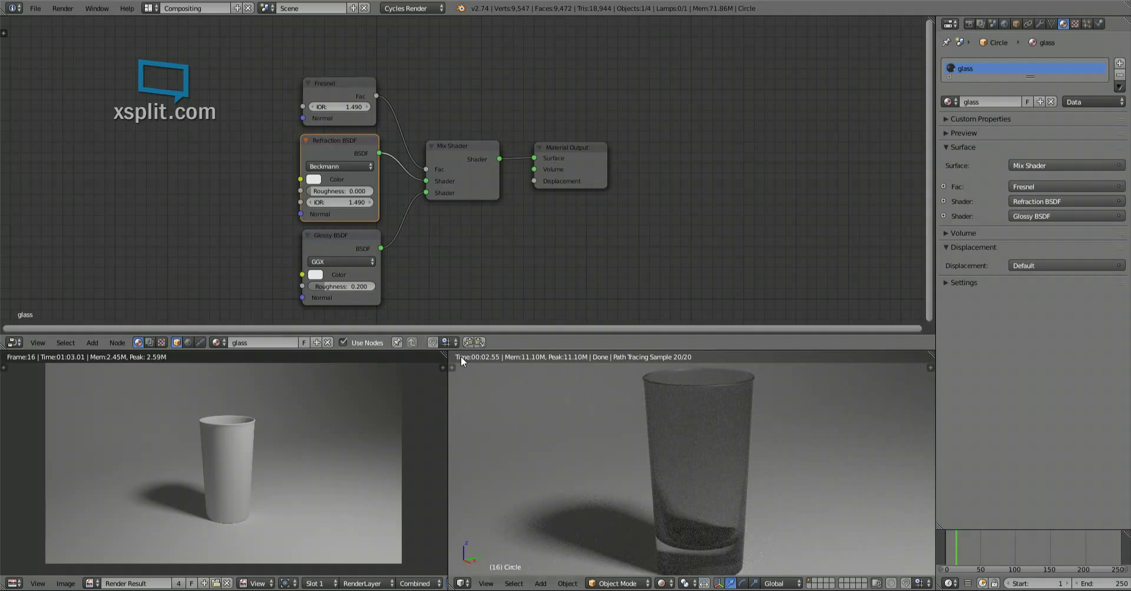
# Try Refraction BSDF roughness values up to about 0.5, then settle on 0.010.
pyautogui.moveTo(339, 191); pyautogui.dragTo(353, 190)
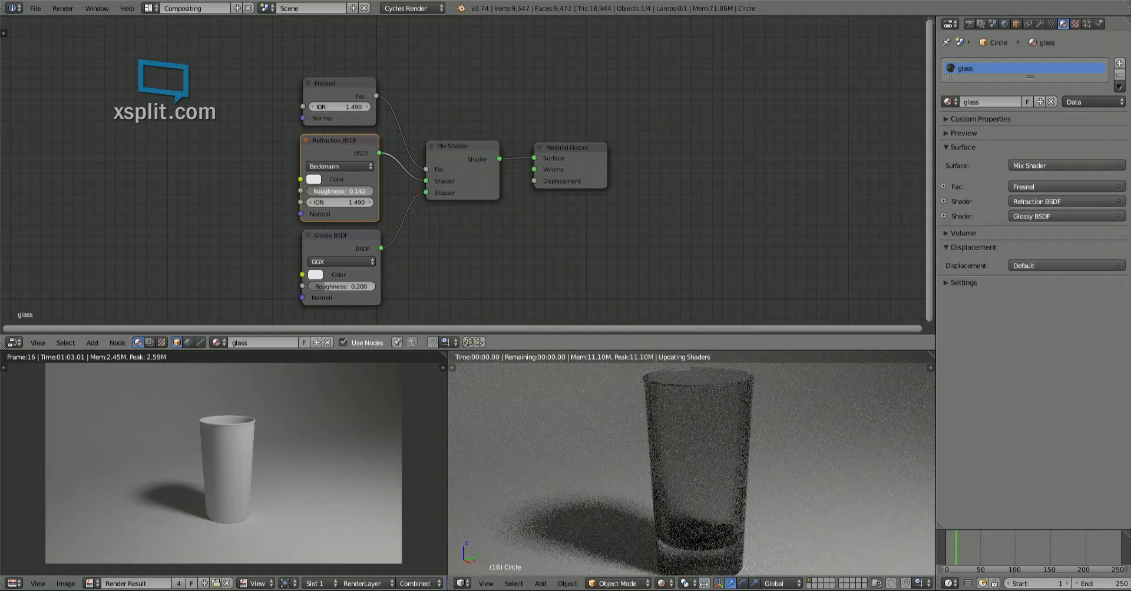
pyautogui.moveTo(324, 191); pyautogui.dragTo(353, 191)
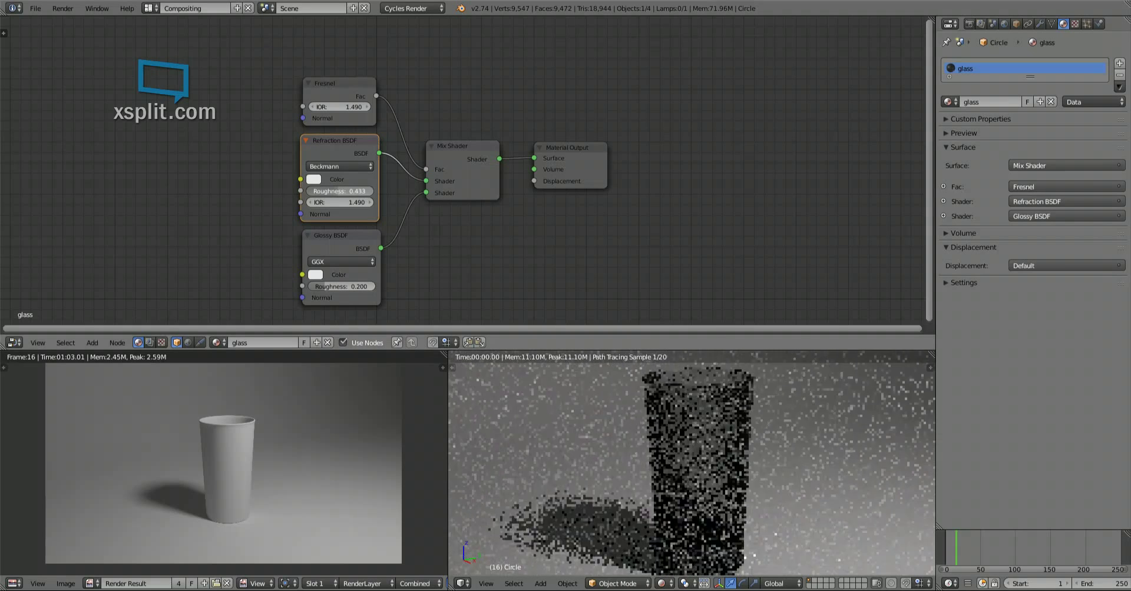
pyautogui.moveTo(324, 191); pyautogui.dragTo(339, 191)
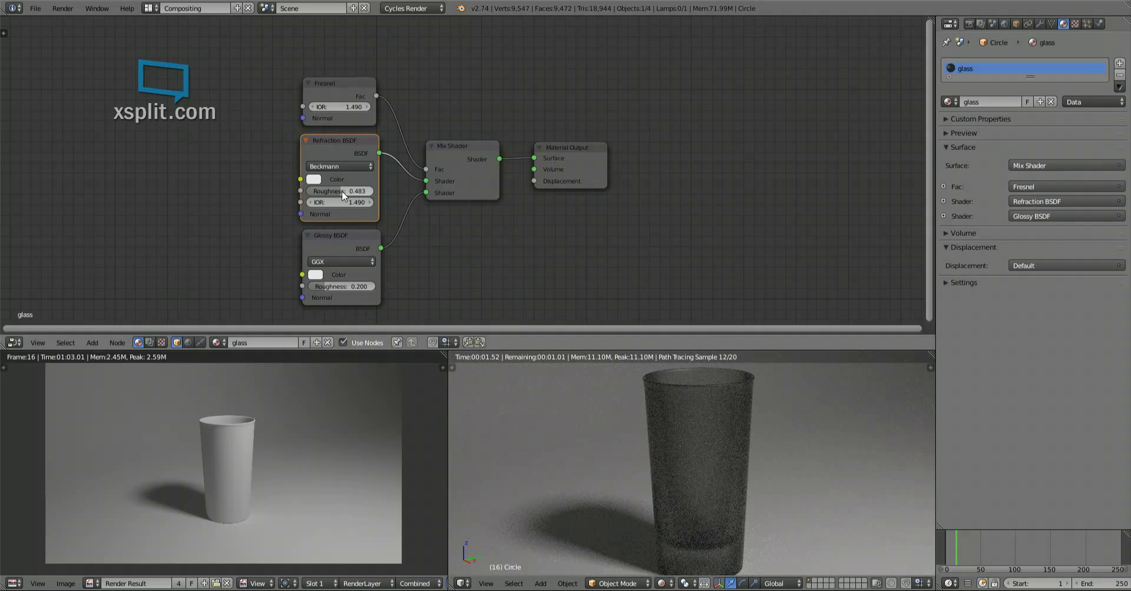
pyautogui.moveTo(353, 191); pyautogui.dragTo(317, 190)
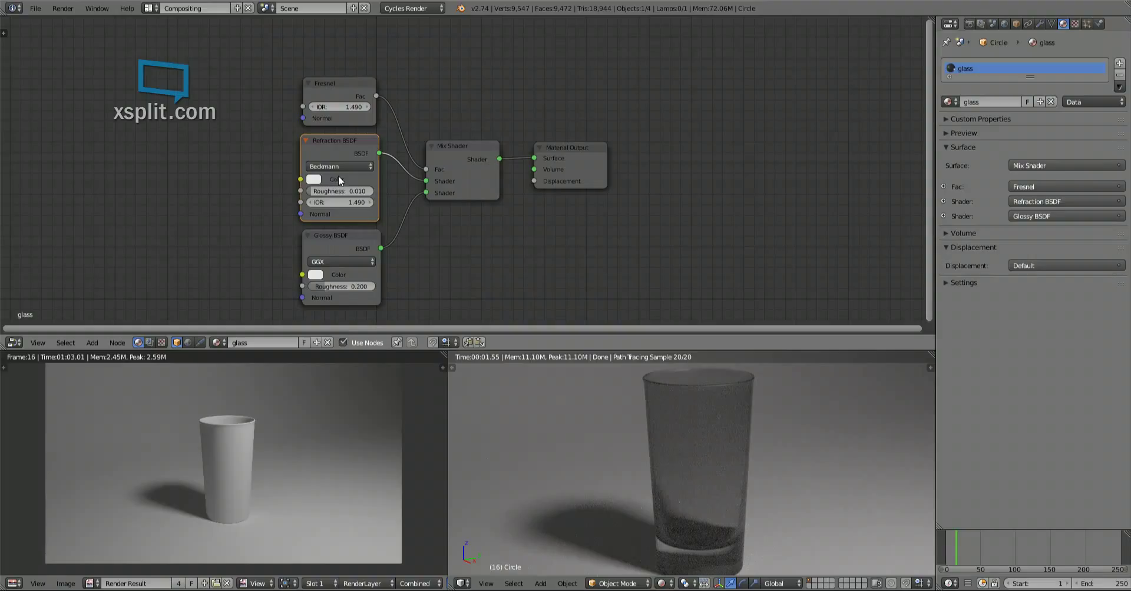
pyautogui.moveTo(348, 275)
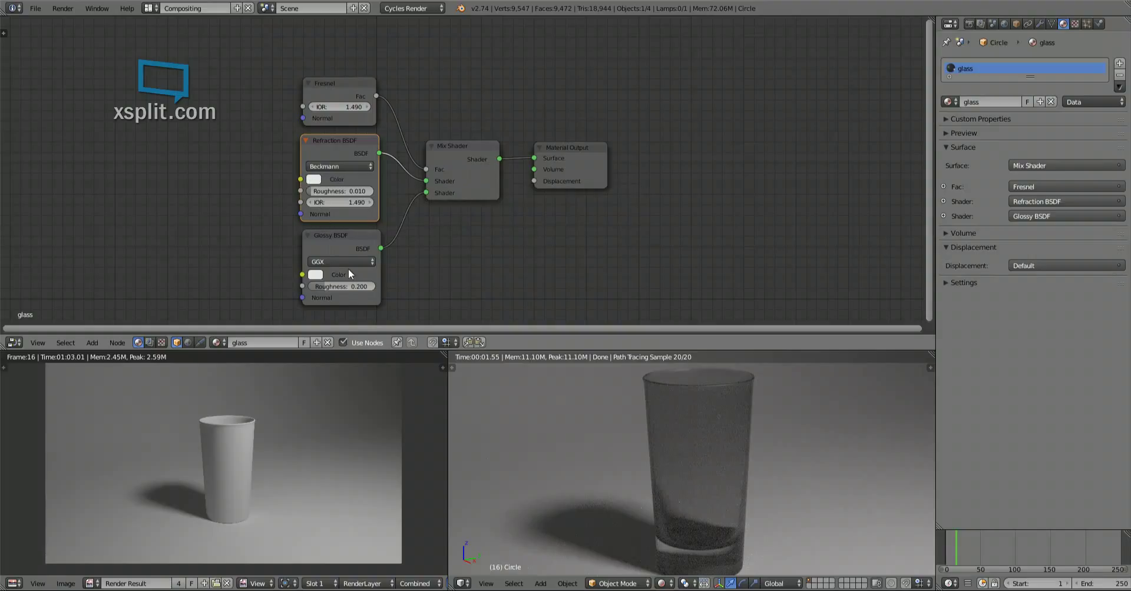
pyautogui.moveTo(456, 269)
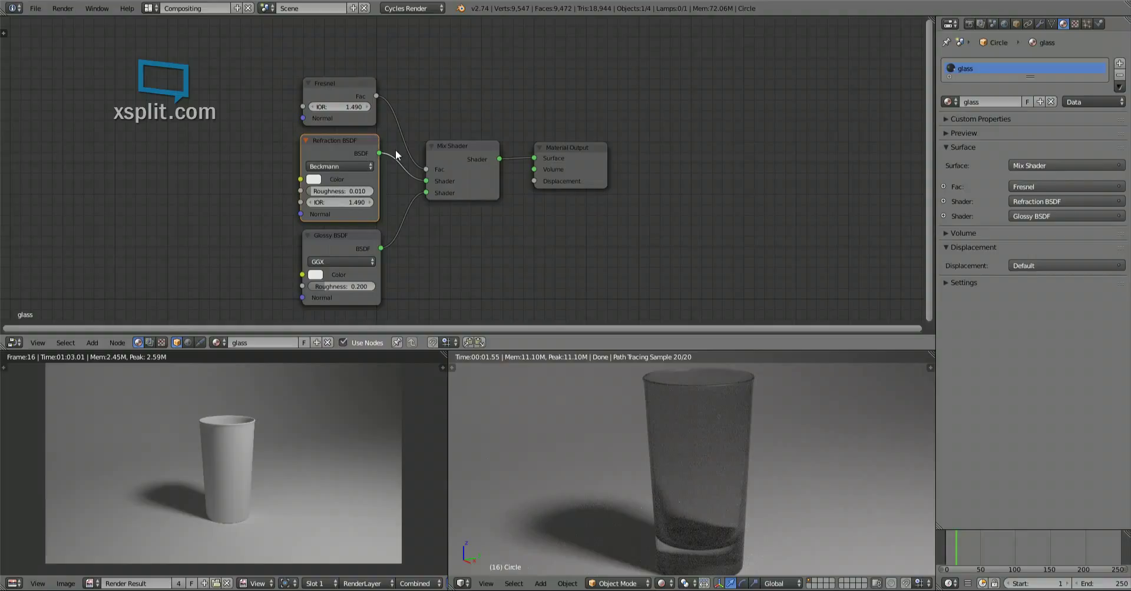
pyautogui.moveTo(388, 187)
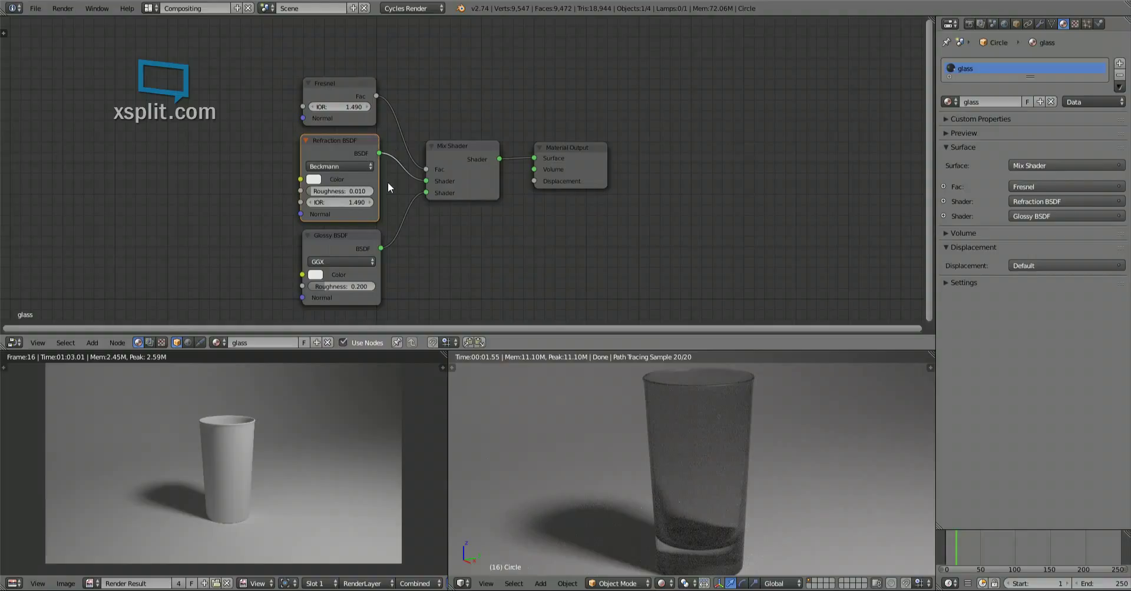
pyautogui.moveTo(134, 190)
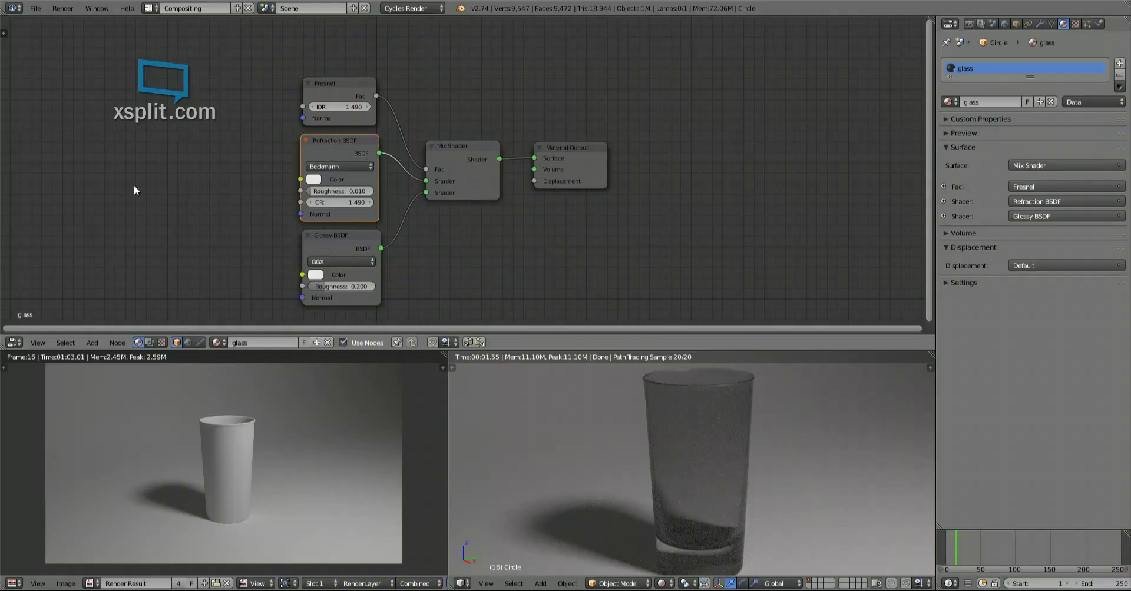
pyautogui.moveTo(284, 234)
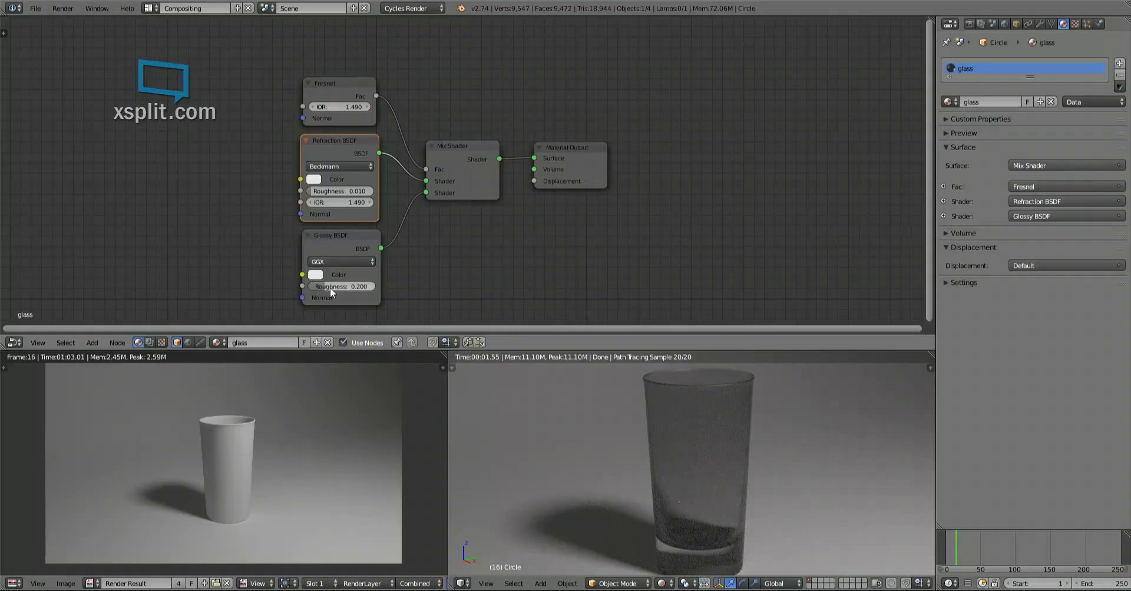
# Lower the Glossy BSDF roughness from 0.200 to 0.025 after testing a higher value.
pyautogui.click(338, 235)
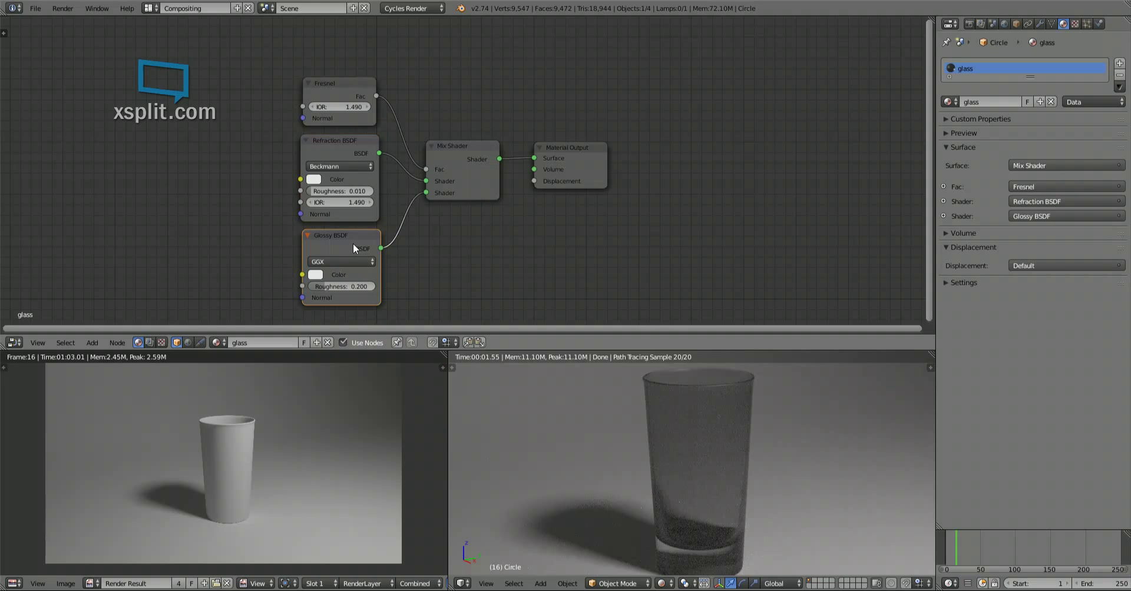
pyautogui.click(340, 286)
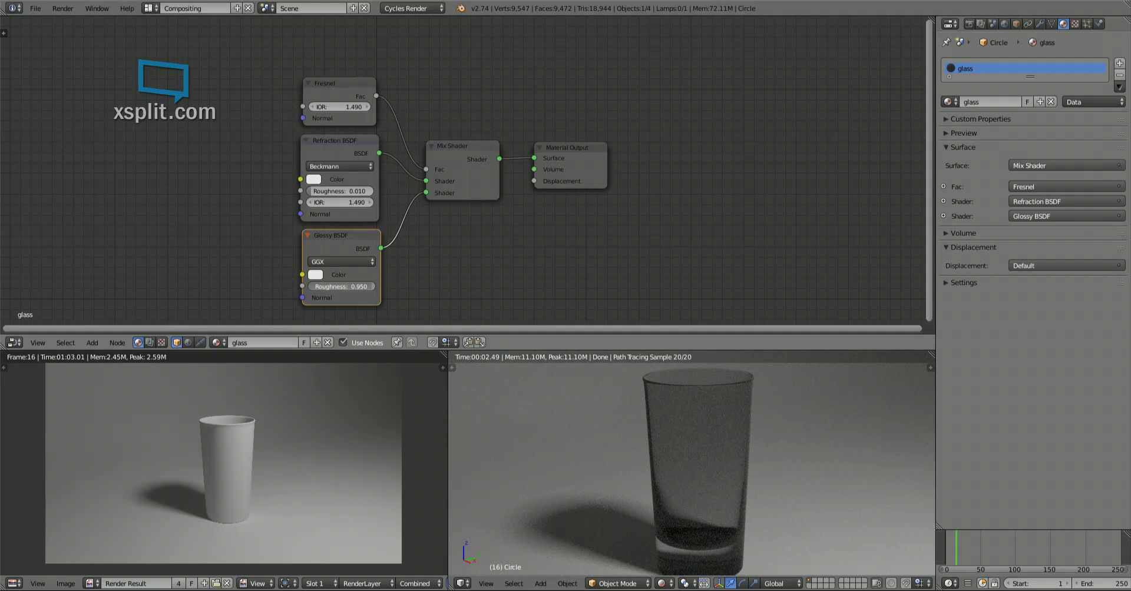
pyautogui.moveTo(361, 287); pyautogui.dragTo(340, 286)
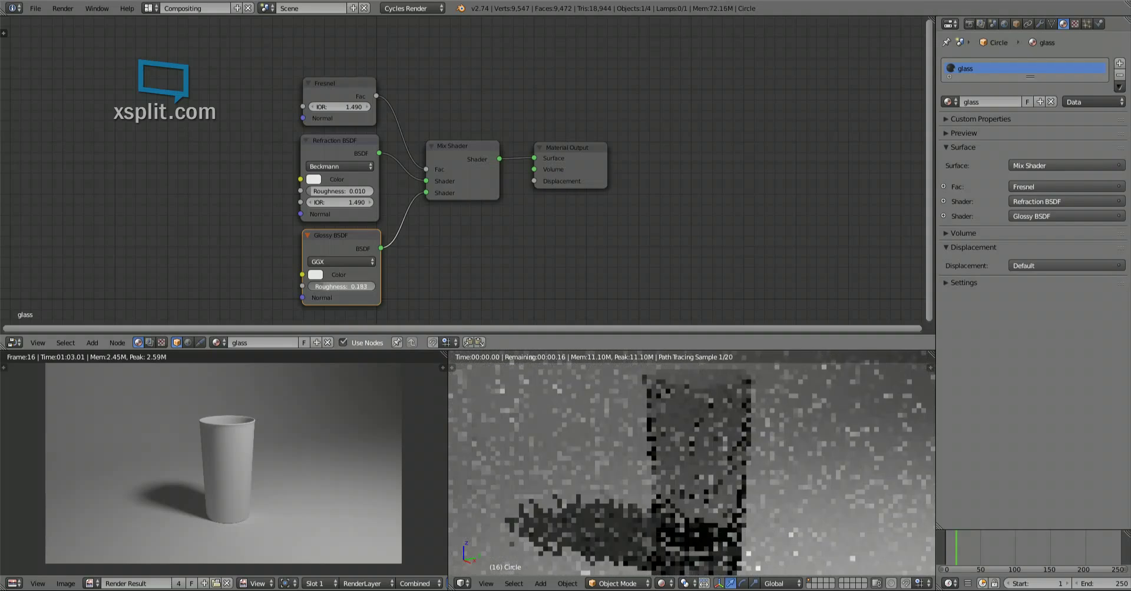
pyautogui.click(340, 286)
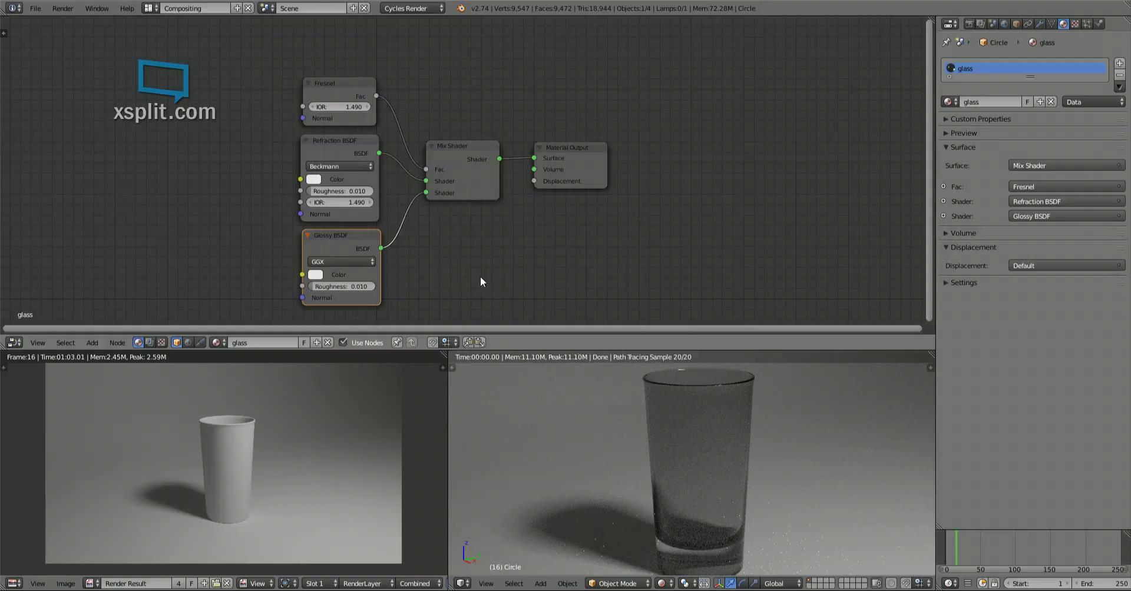
pyautogui.moveTo(289, 325)
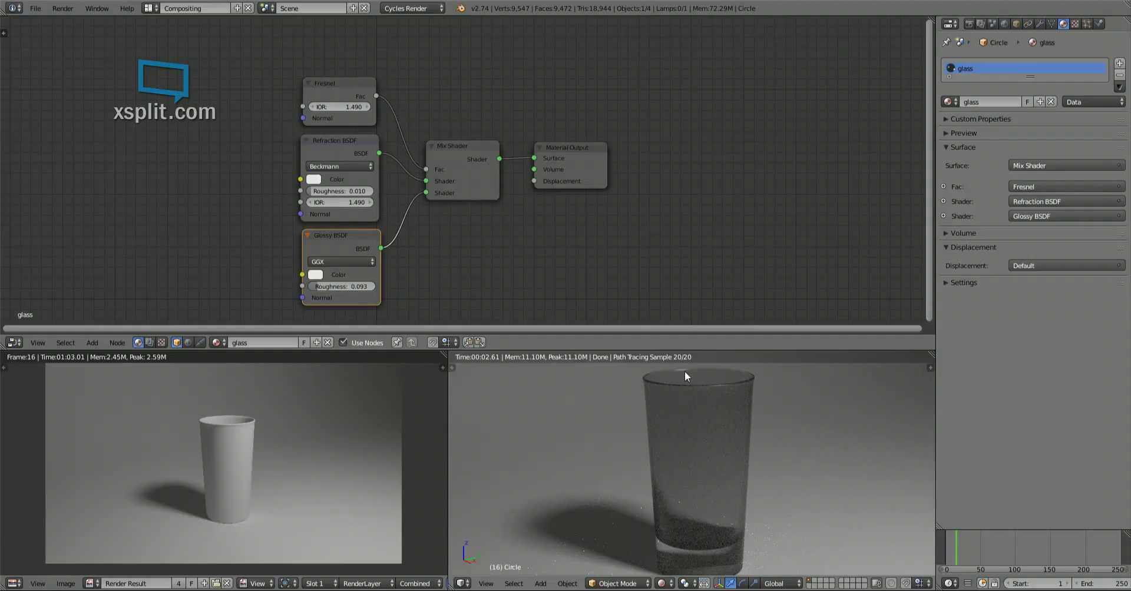
pyautogui.moveTo(605, 396)
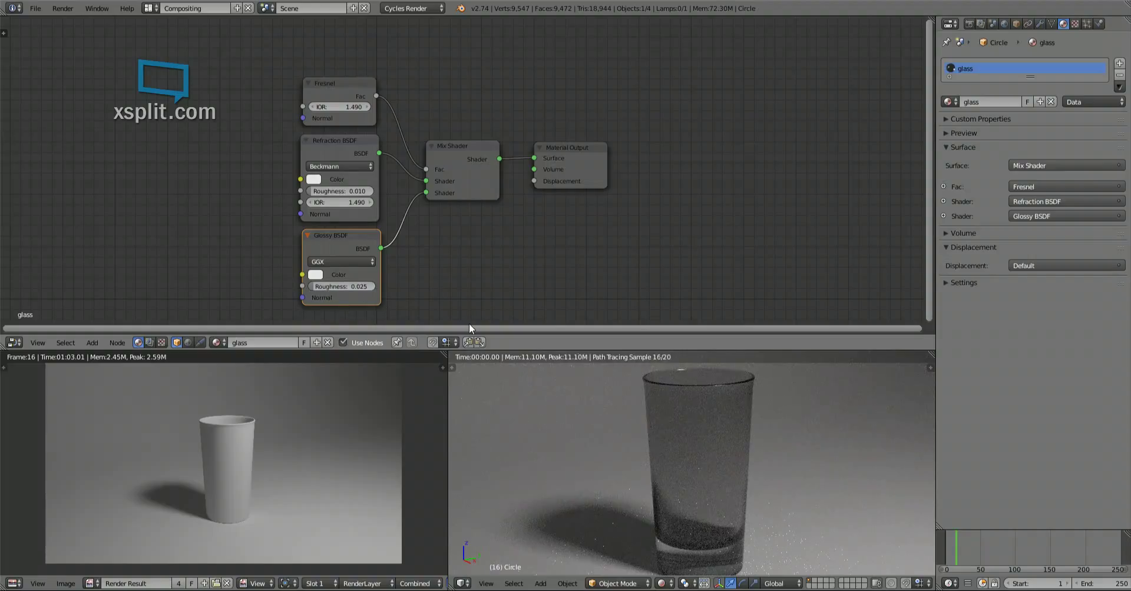
pyautogui.moveTo(457, 317)
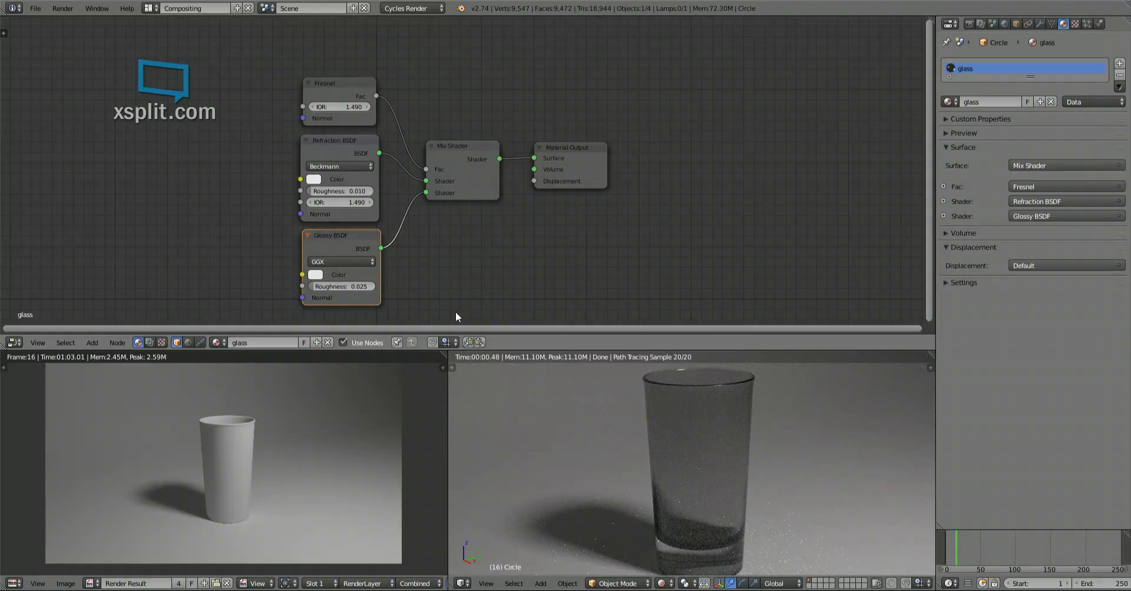
pyautogui.moveTo(317, 162)
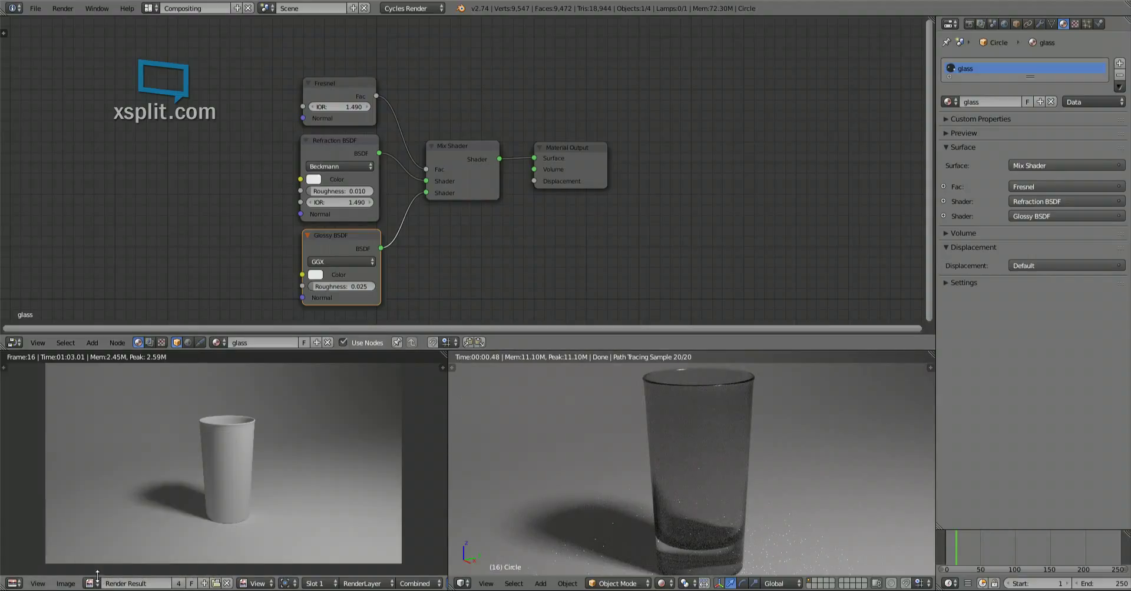
# Show the Pyrex glass bowls reference photo maximized in the Image Editor.
pyautogui.click(90, 584)
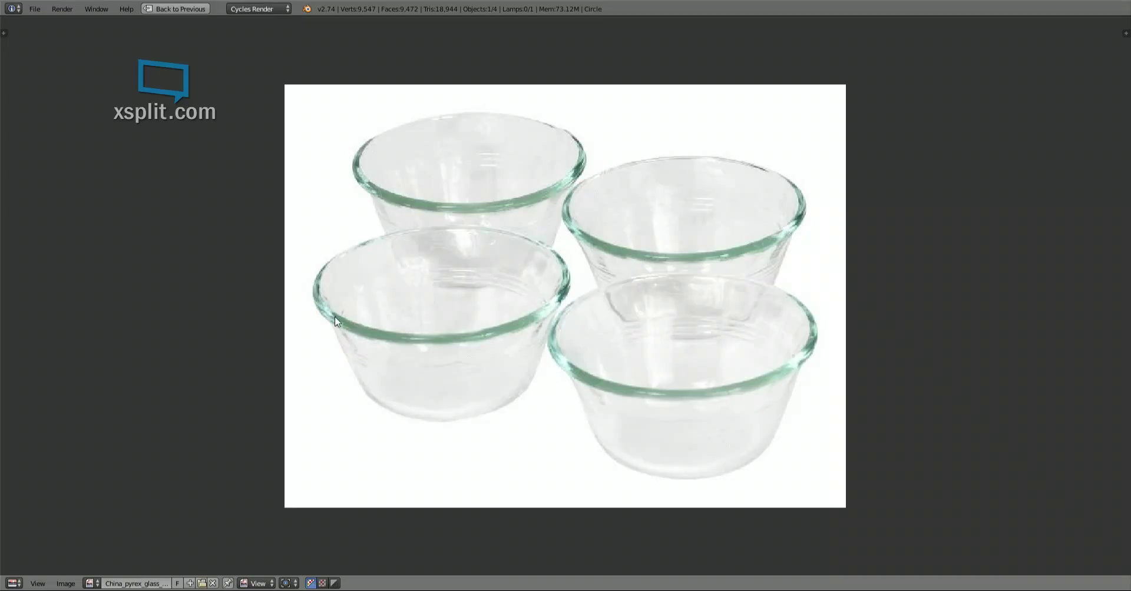
pyautogui.moveTo(562, 272)
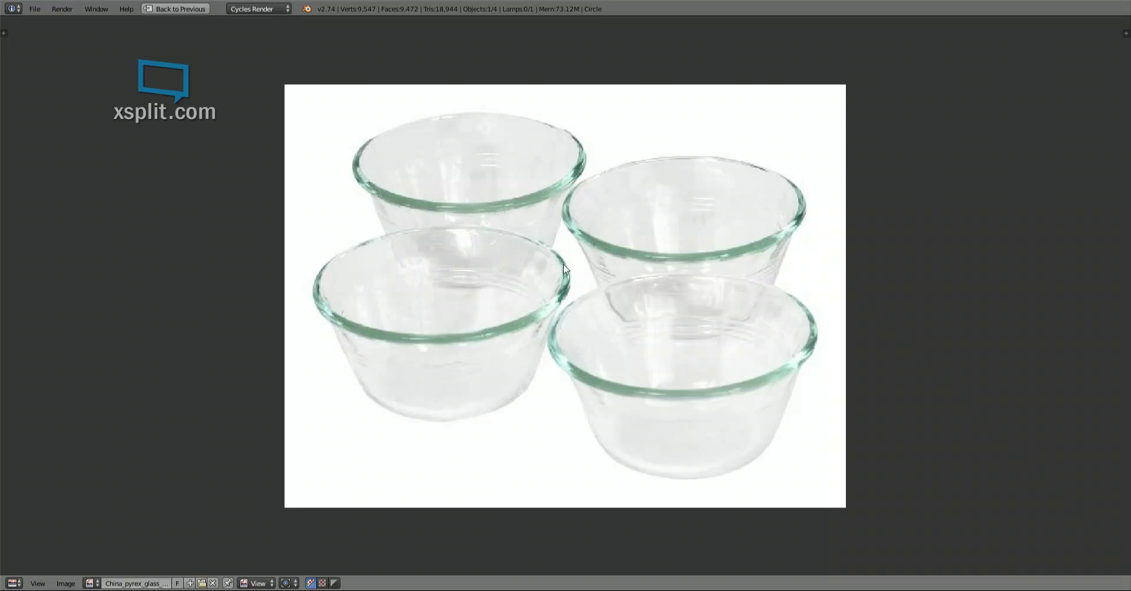
pyautogui.moveTo(557, 255)
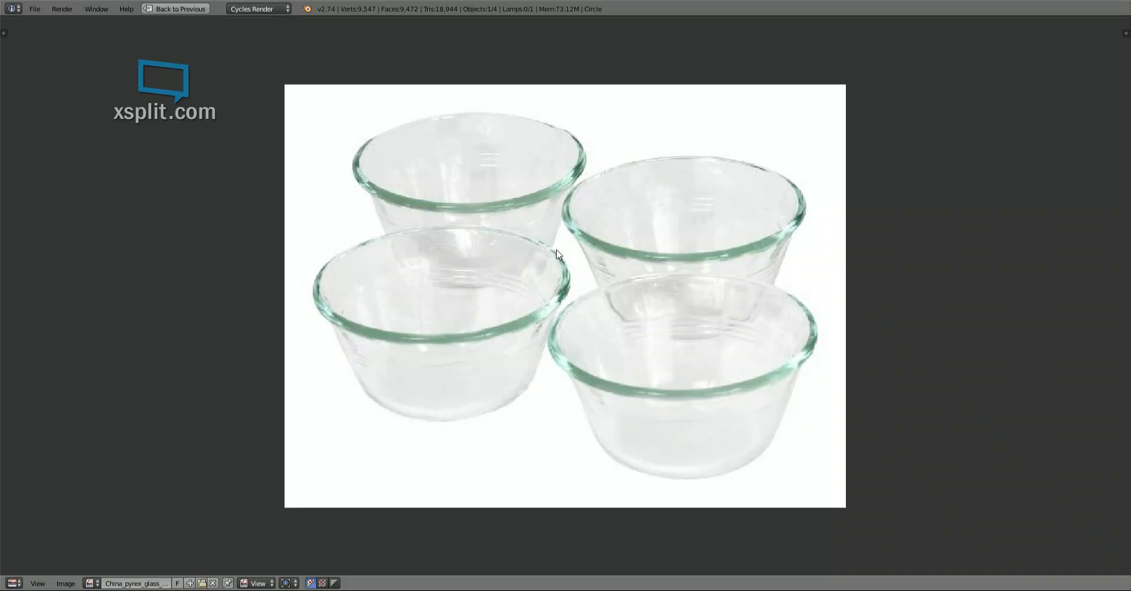
pyautogui.moveTo(541, 331)
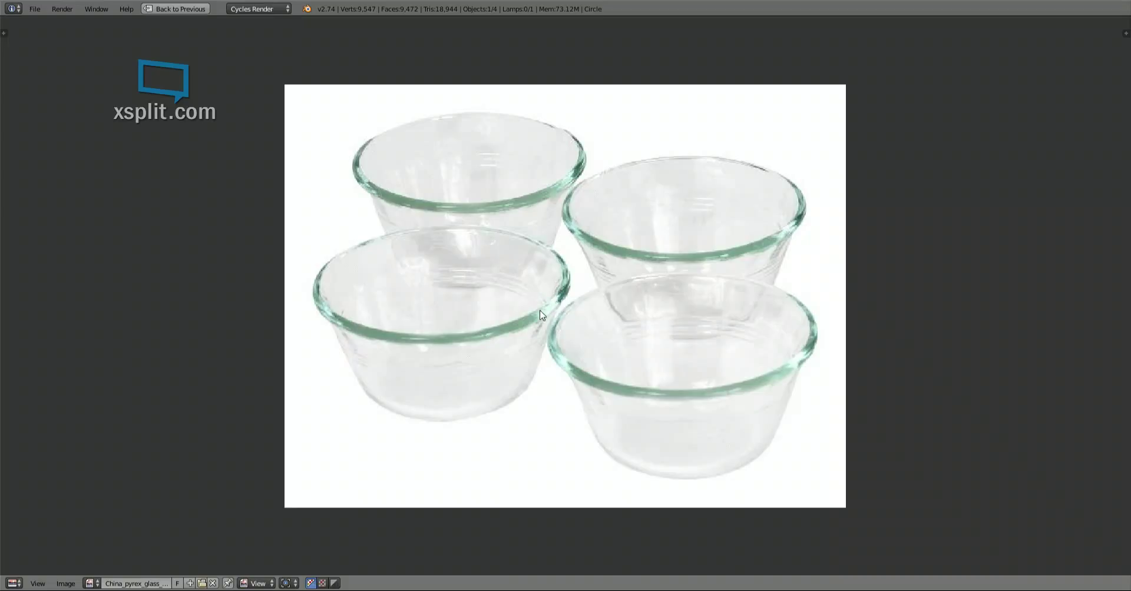
pyautogui.moveTo(327, 310)
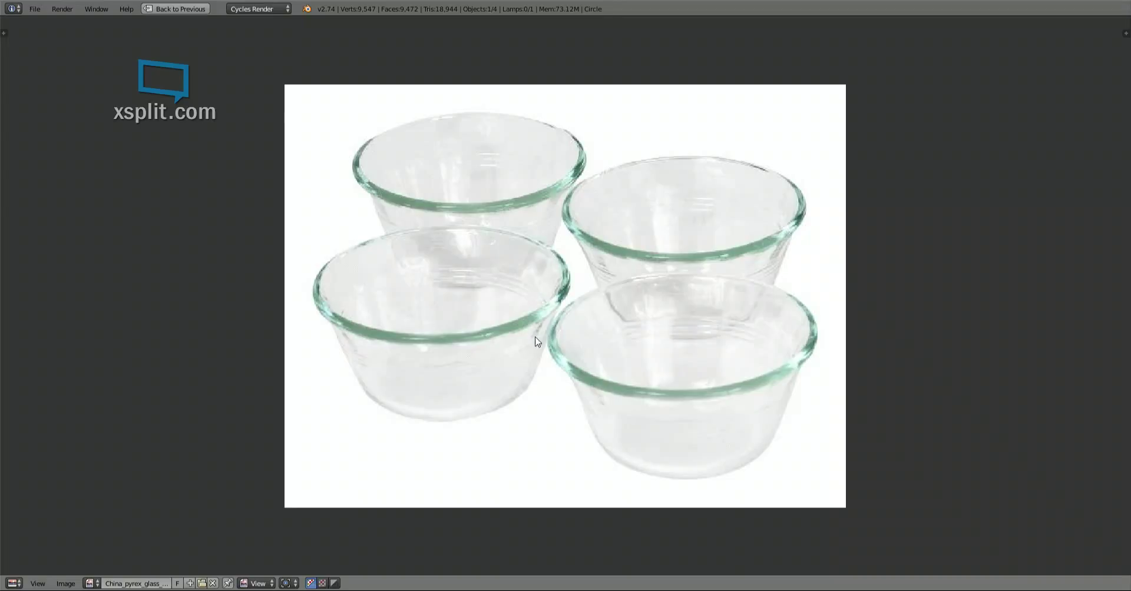
pyautogui.moveTo(525, 328)
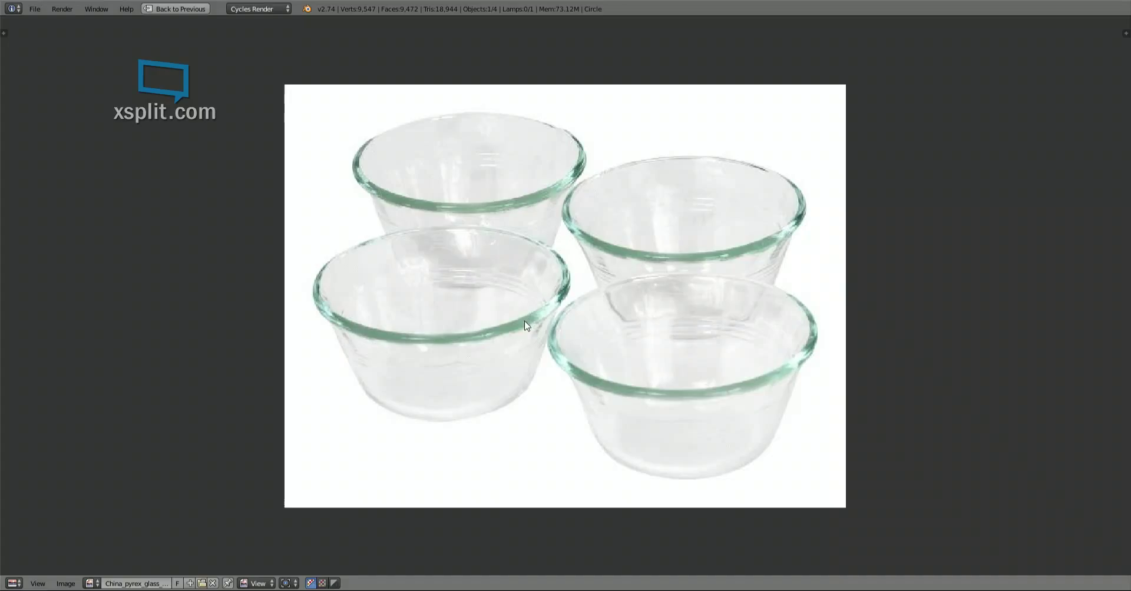
pyautogui.moveTo(461, 328)
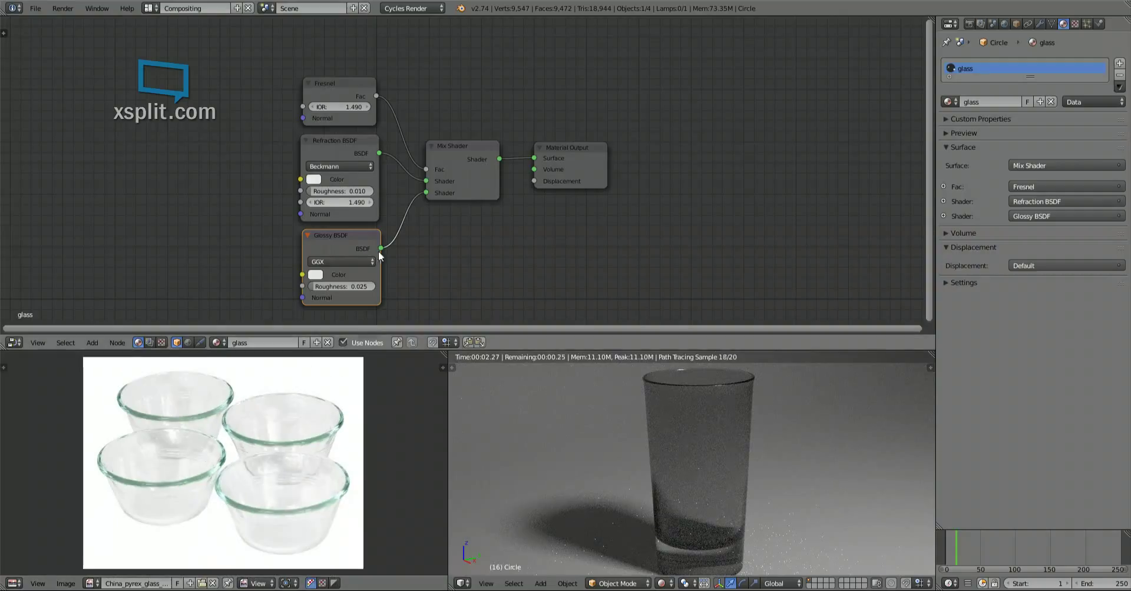
pyautogui.moveTo(314, 179)
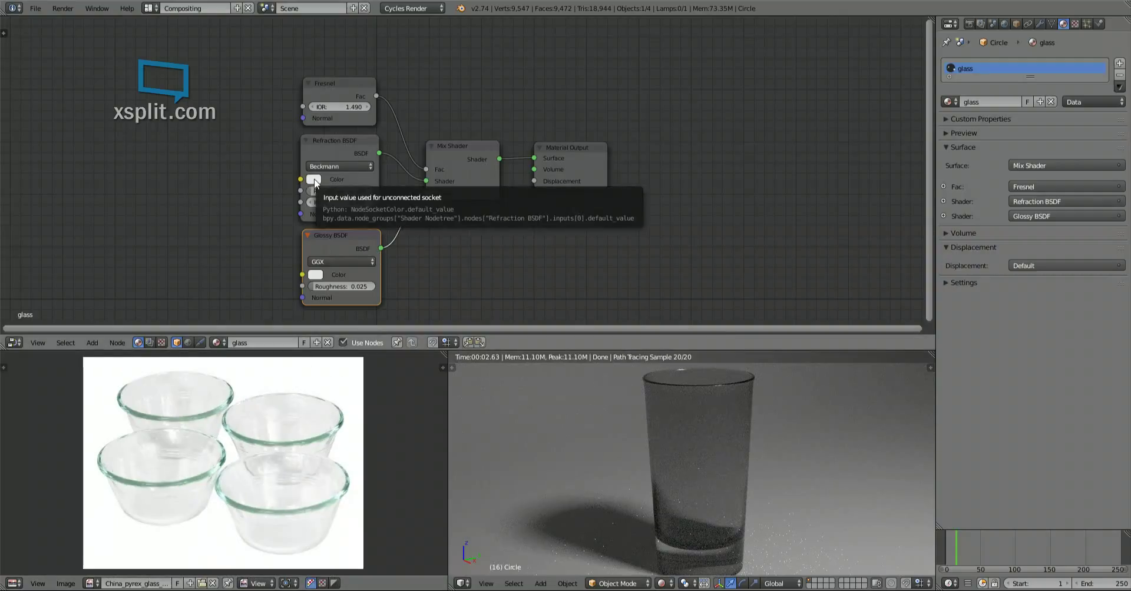
# Set the Refraction BSDF colour to a saturated green using the HSV colour wheel.
pyautogui.click(315, 180)
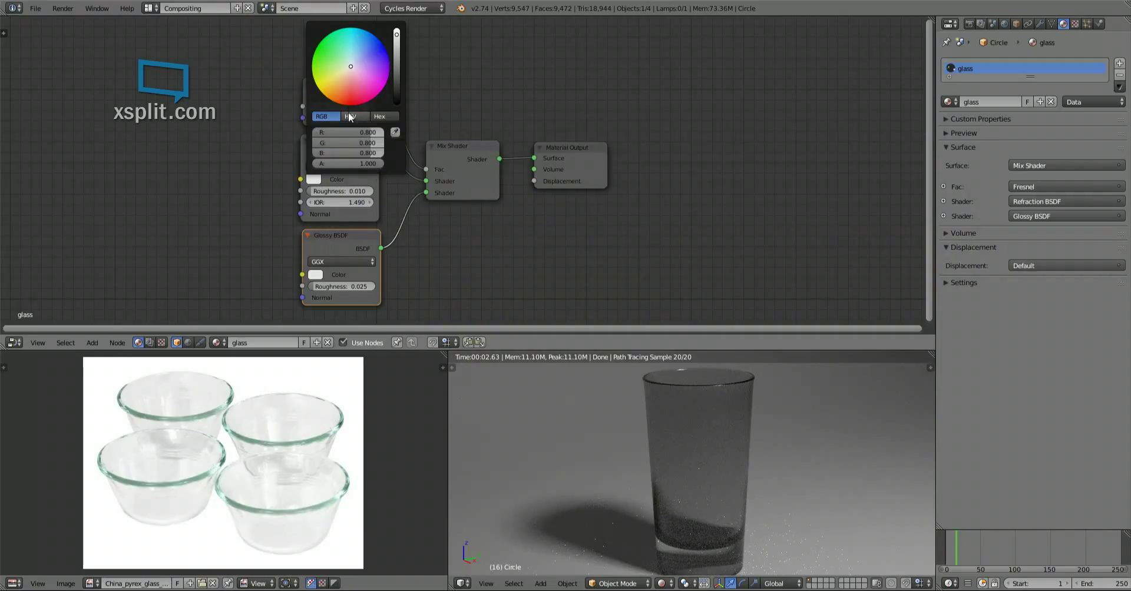
pyautogui.click(355, 116)
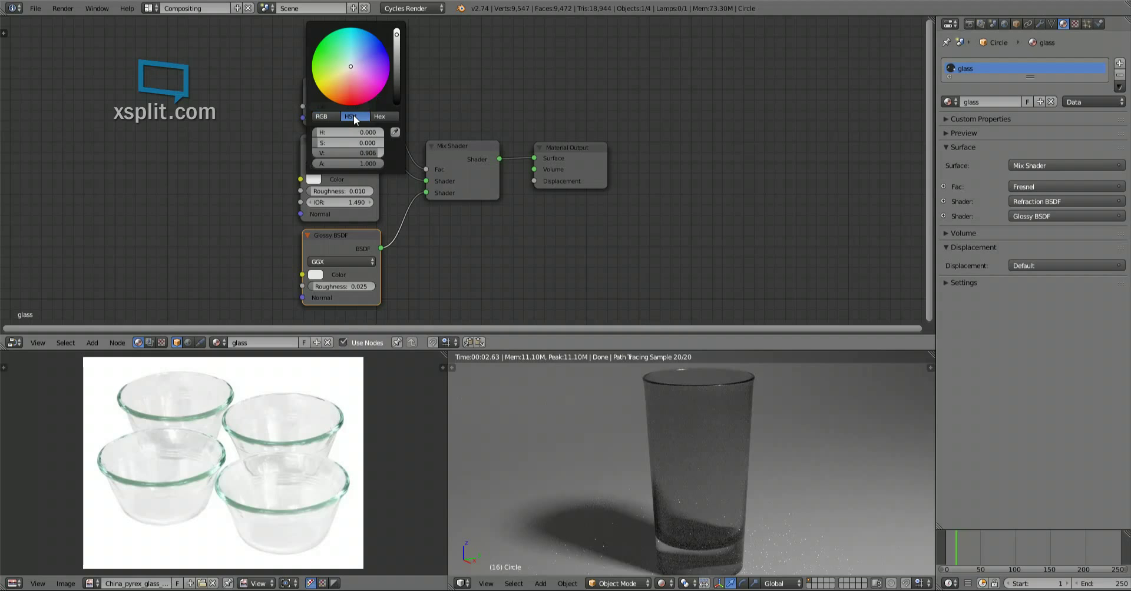
pyautogui.moveTo(346, 68)
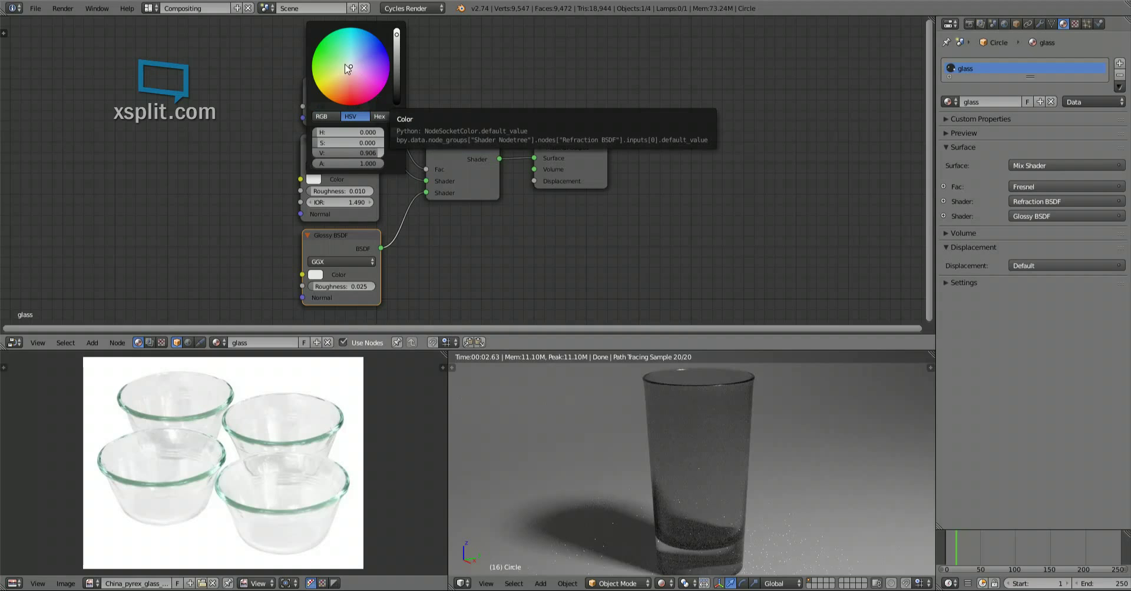
pyautogui.click(321, 58)
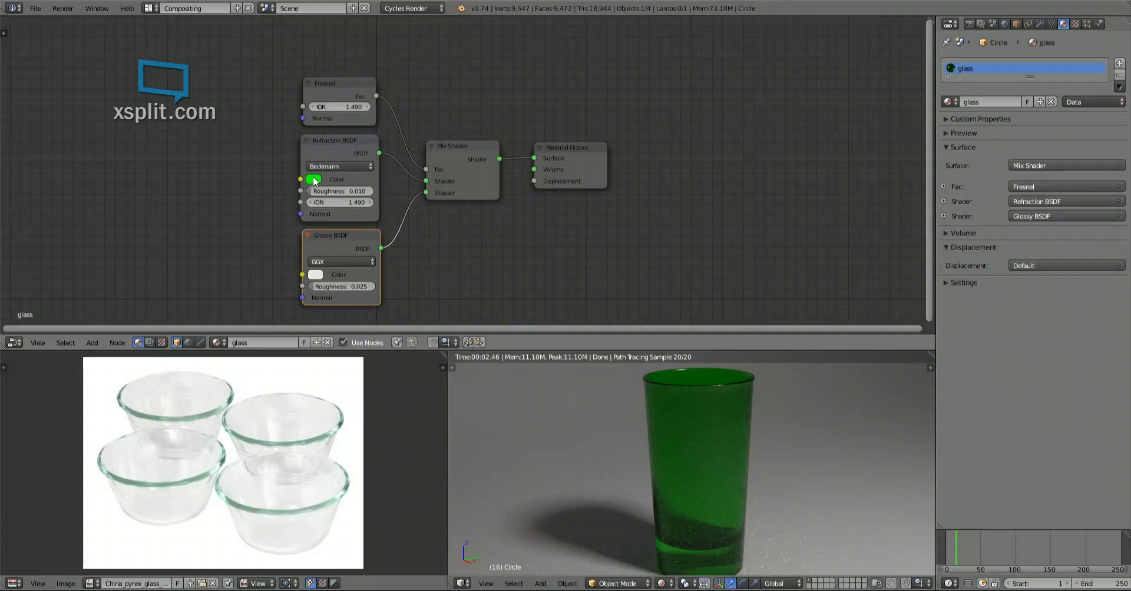
# Drag the Refraction BSDF colour's saturation toward near-white for a faint green tint.
pyautogui.click(315, 180)
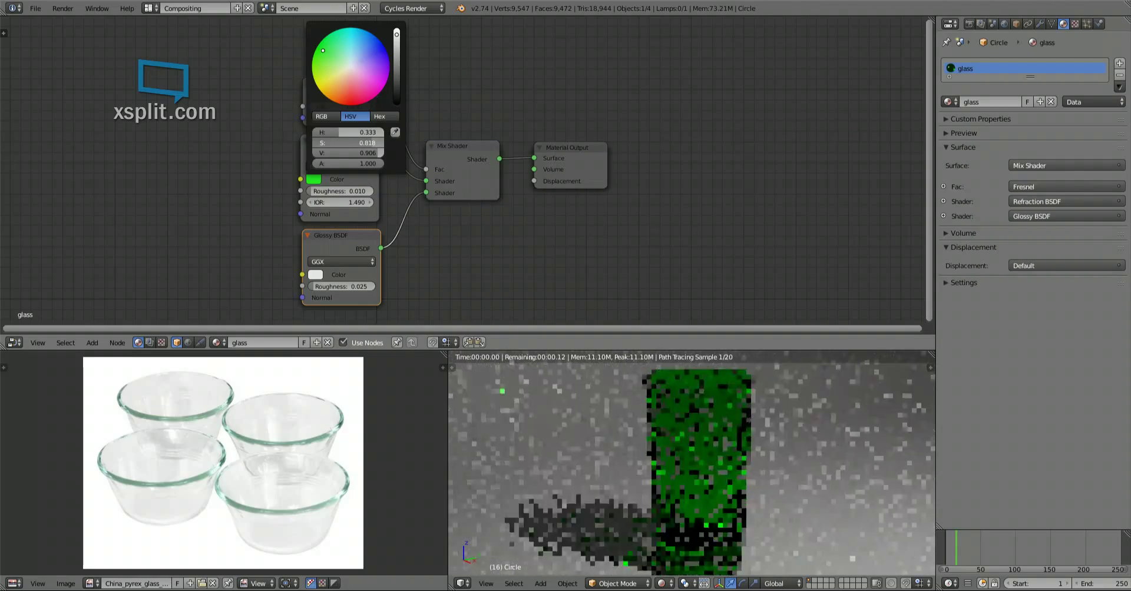
pyautogui.moveTo(322, 49); pyautogui.dragTo(336, 58)
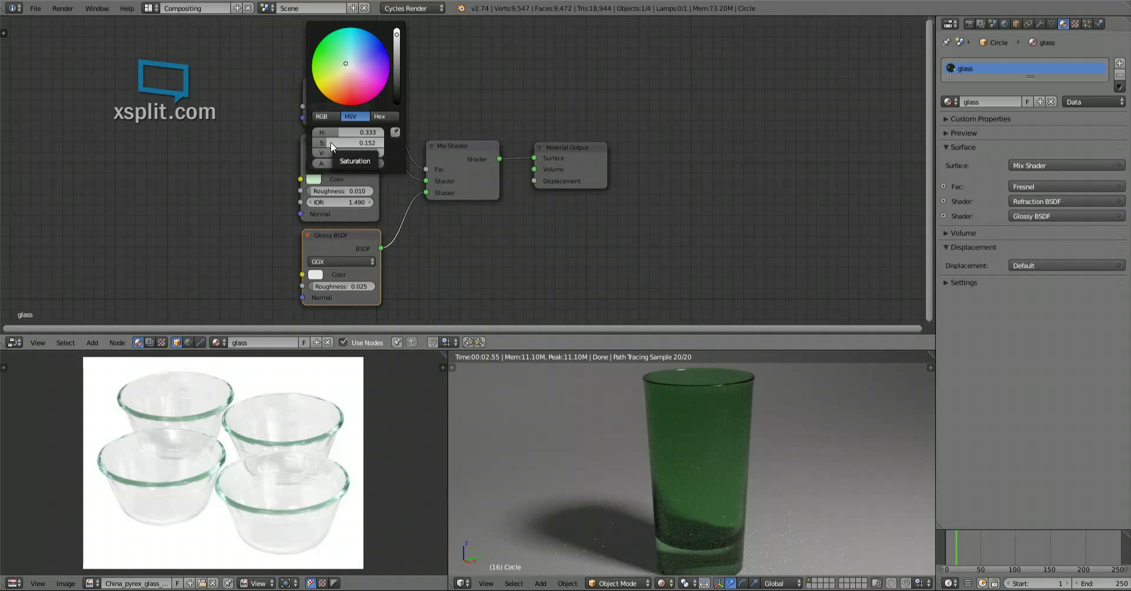
pyautogui.moveTo(353, 142); pyautogui.dragTo(335, 142)
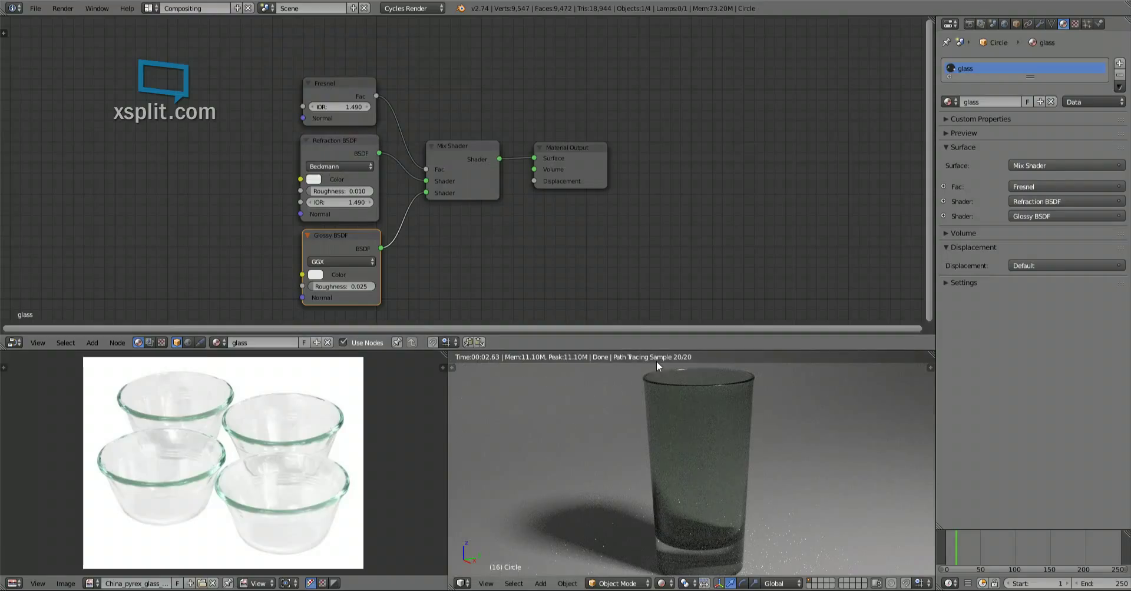
pyautogui.moveTo(717, 436)
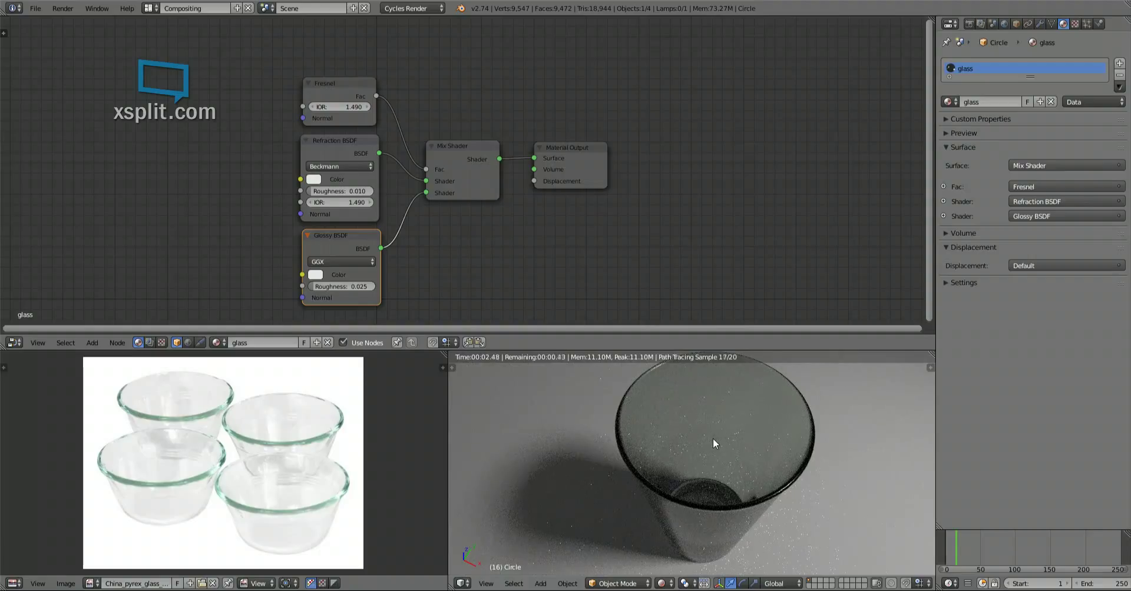
pyautogui.moveTo(674, 407)
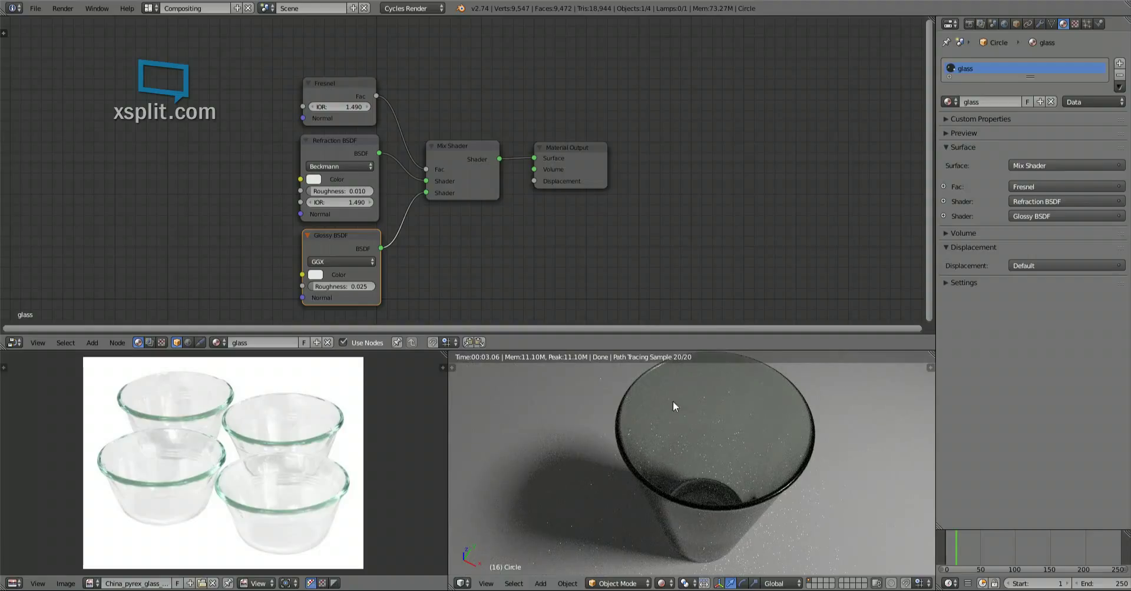
pyautogui.moveTo(336, 201)
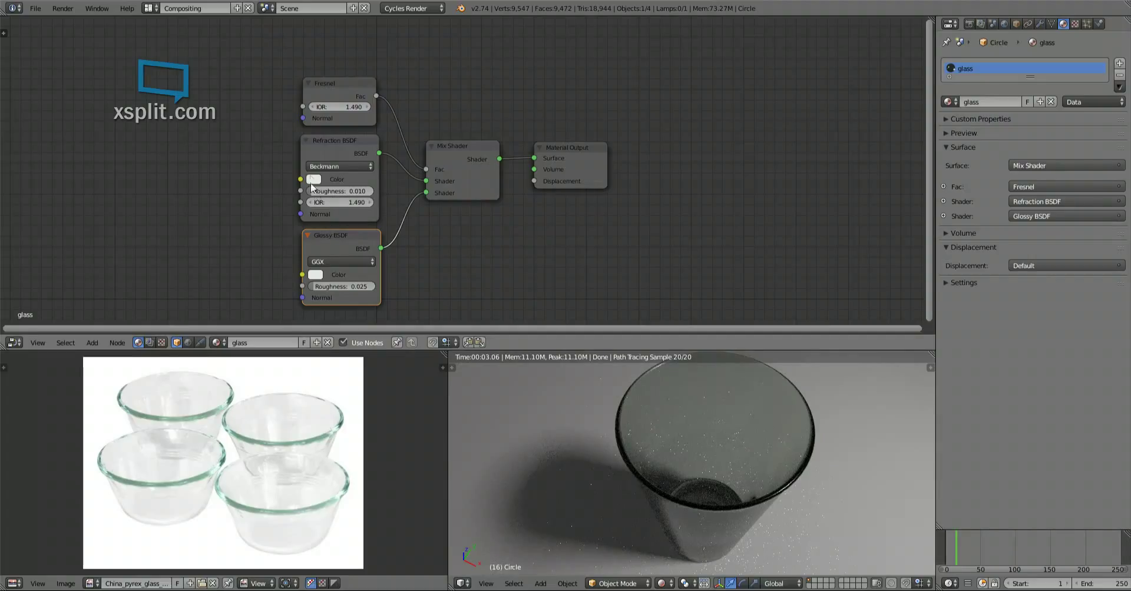
# Step the Refraction BSDF colour saturation down in small increments to 0.015.
pyautogui.click(315, 179)
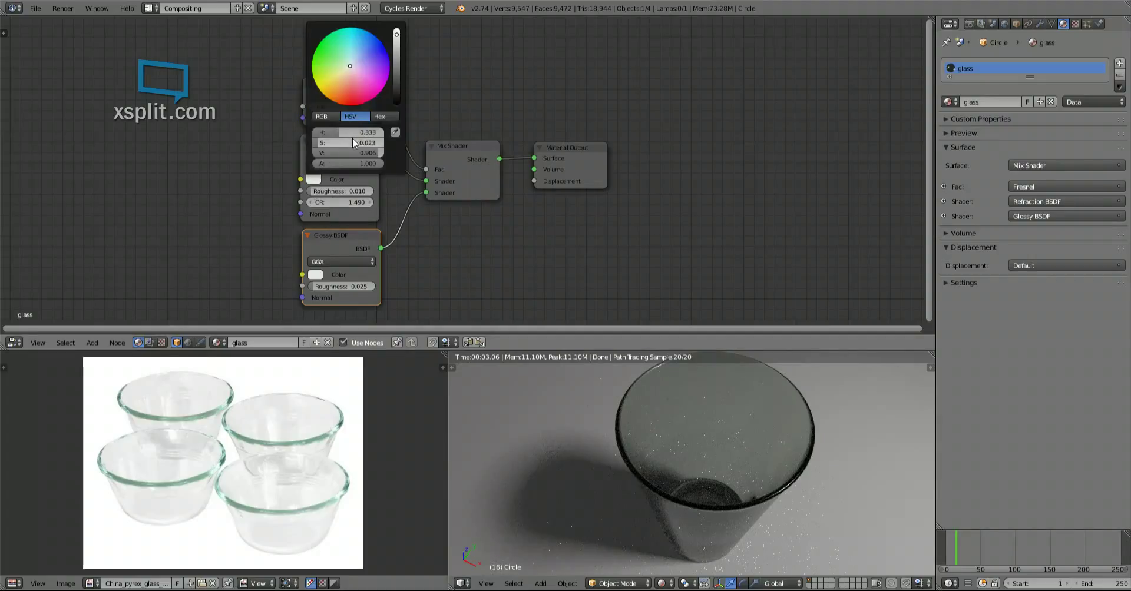
pyautogui.click(350, 142)
pyautogui.write('0.020')
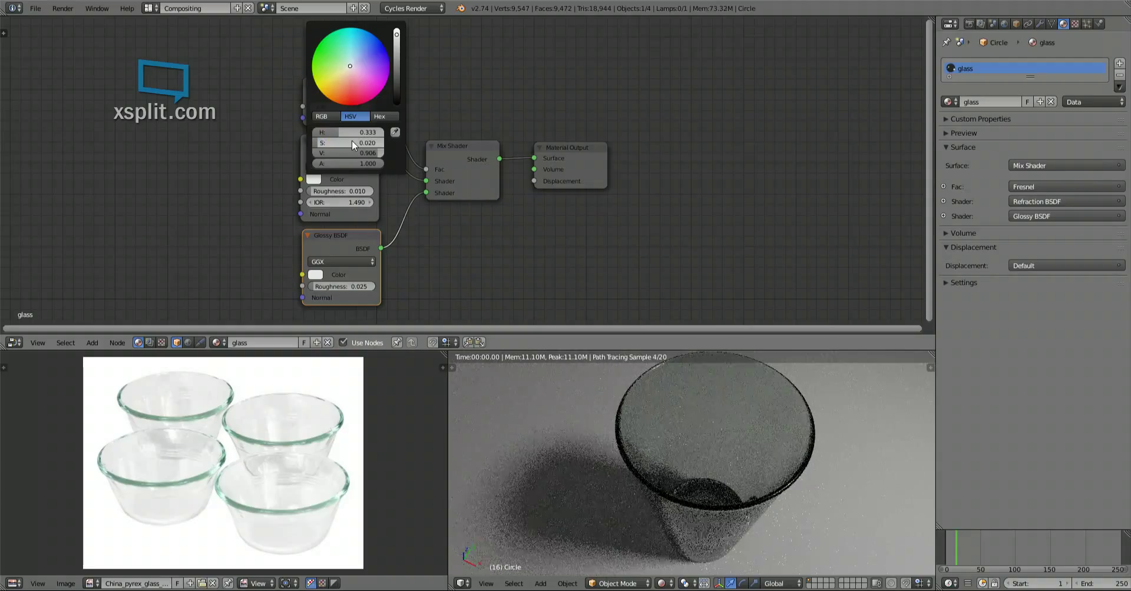
pyautogui.click(349, 143)
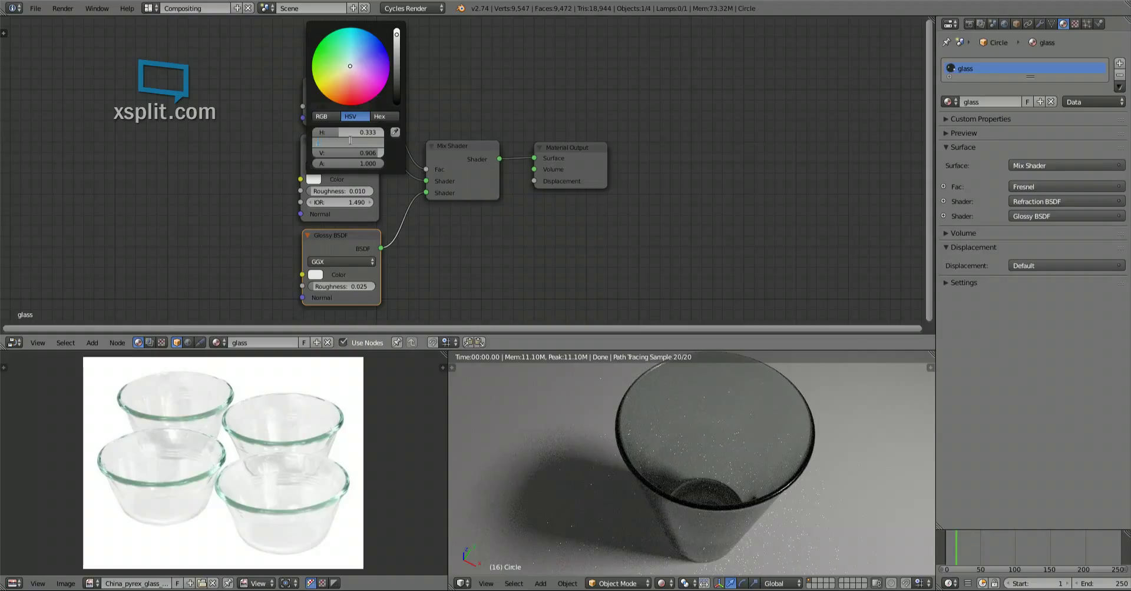
pyautogui.click(346, 142)
pyautogui.write('0.017')
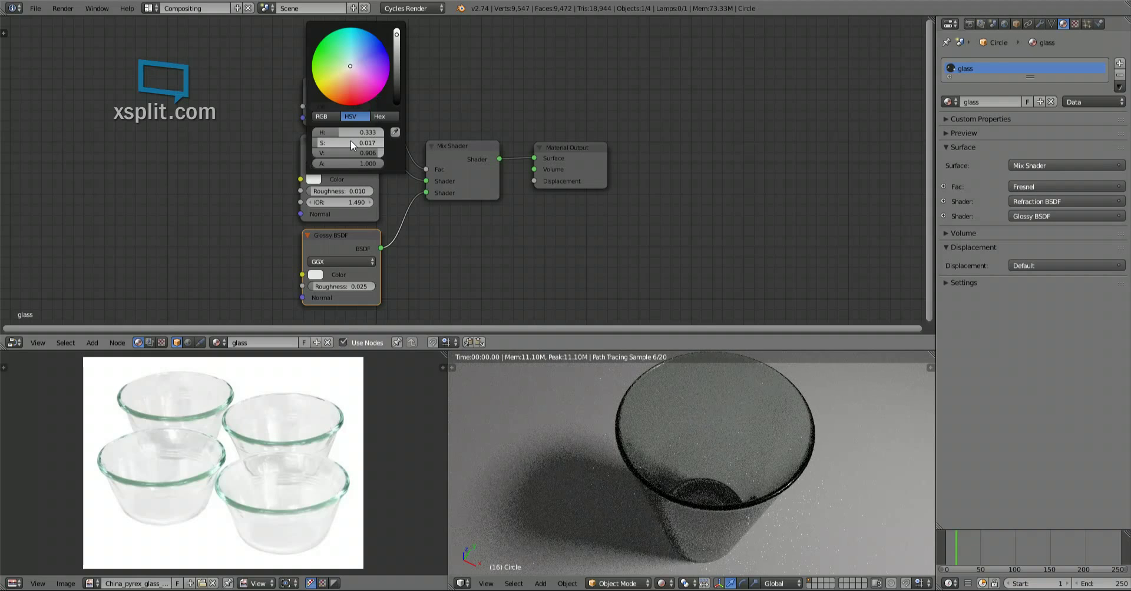
pyautogui.click(350, 143)
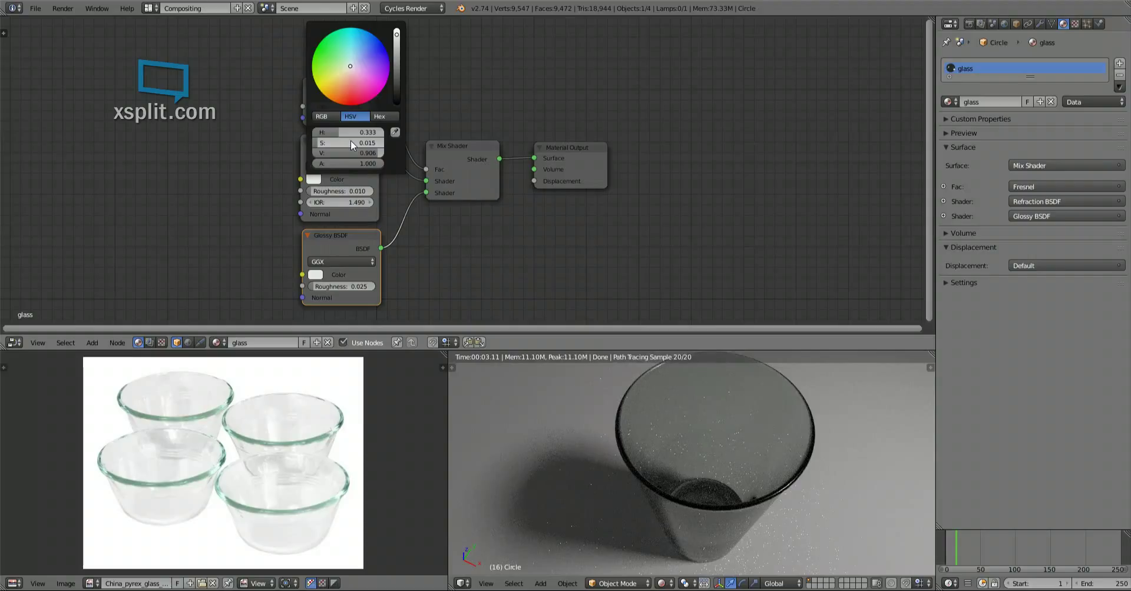
pyautogui.click(348, 142)
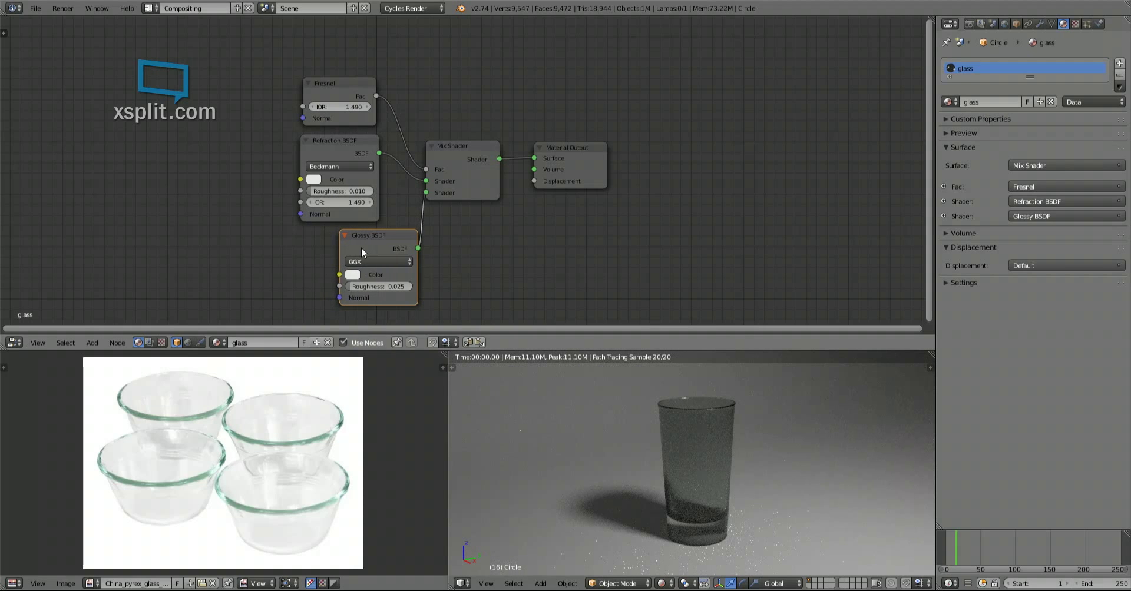
# Return the Glossy BSDF node to its position while the cup's side view re-renders.
pyautogui.click(352, 275)
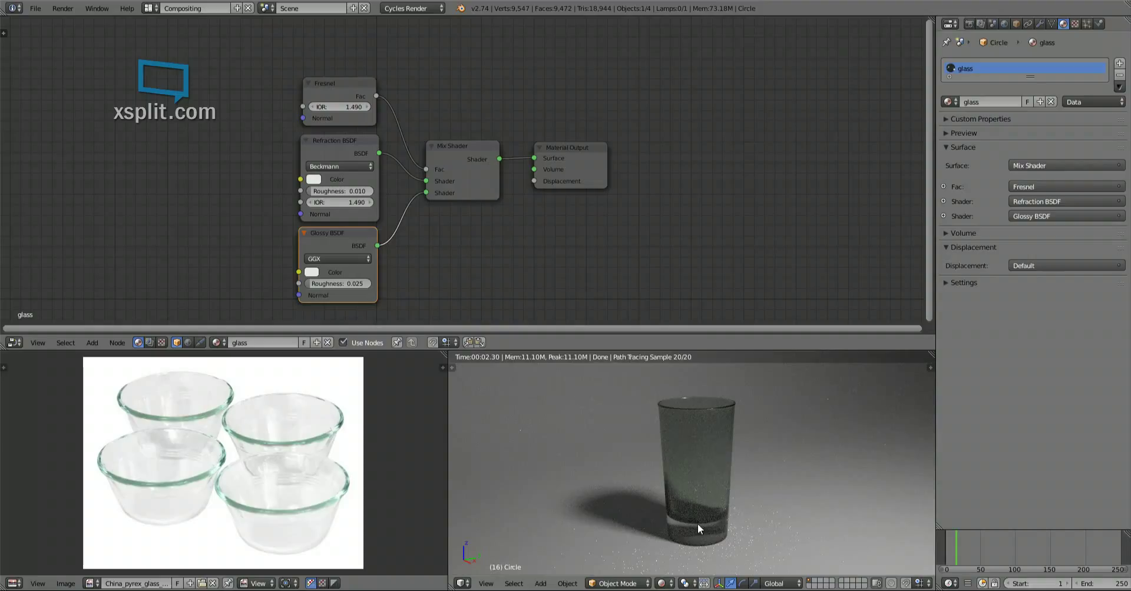
pyautogui.moveTo(633, 477)
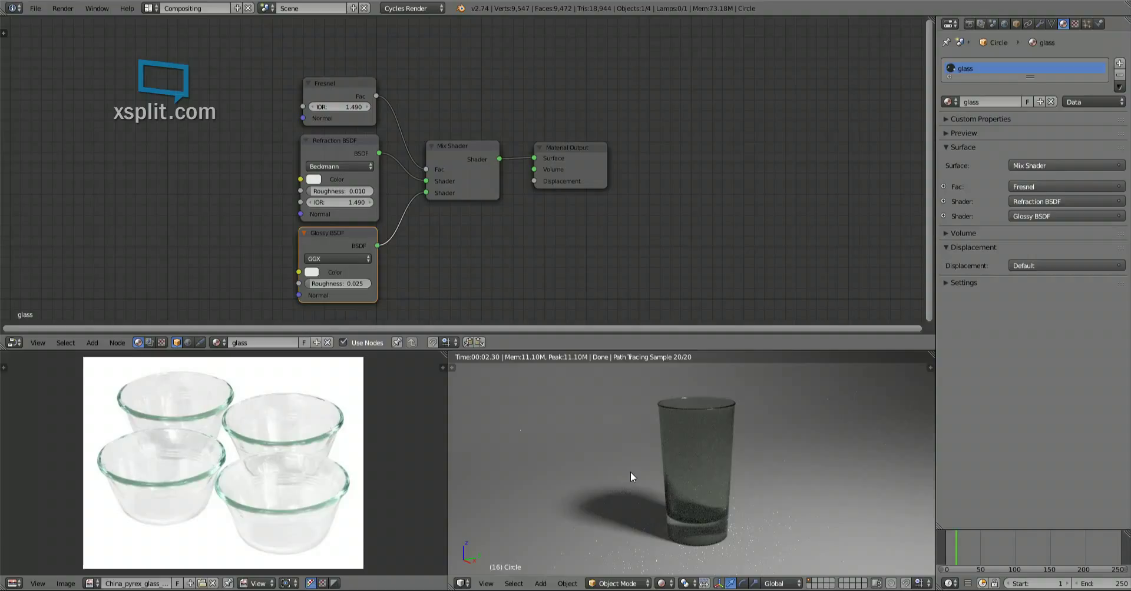
pyautogui.moveTo(703, 453)
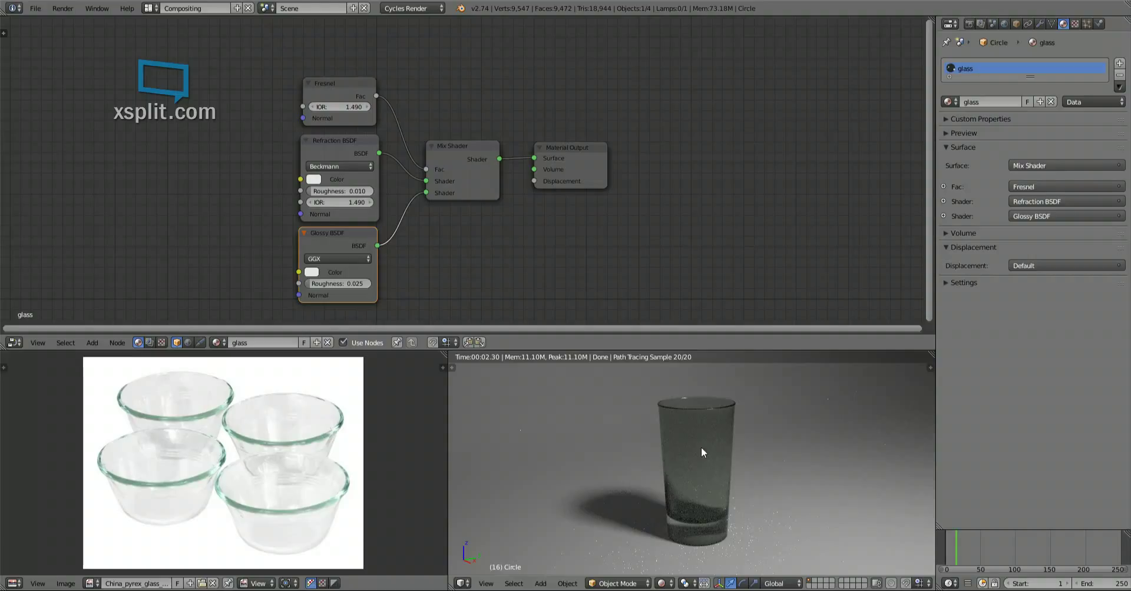
pyautogui.moveTo(699, 454)
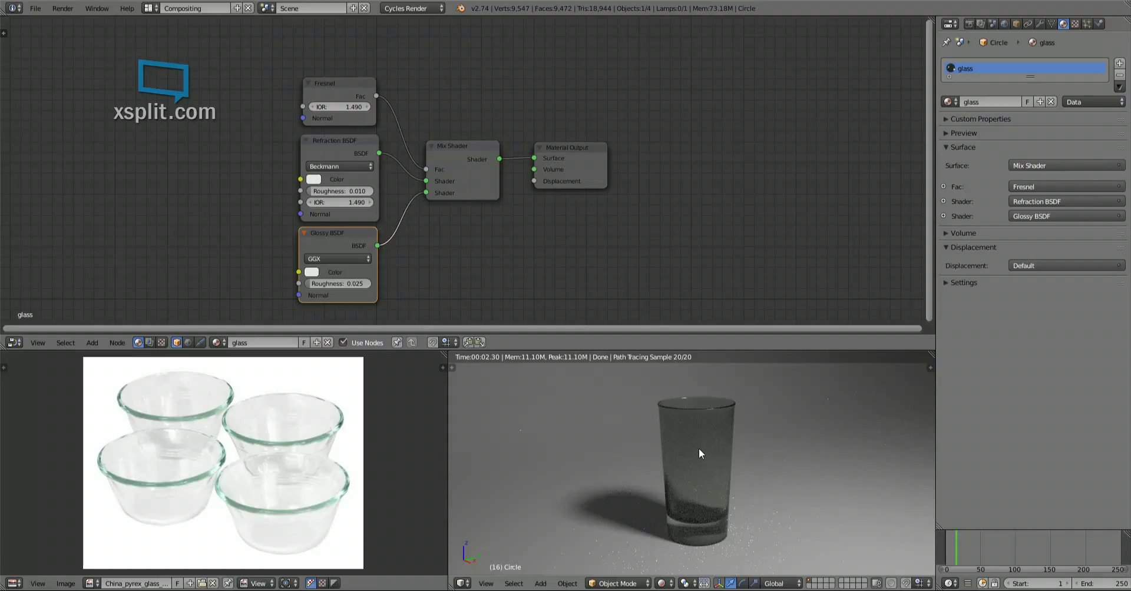